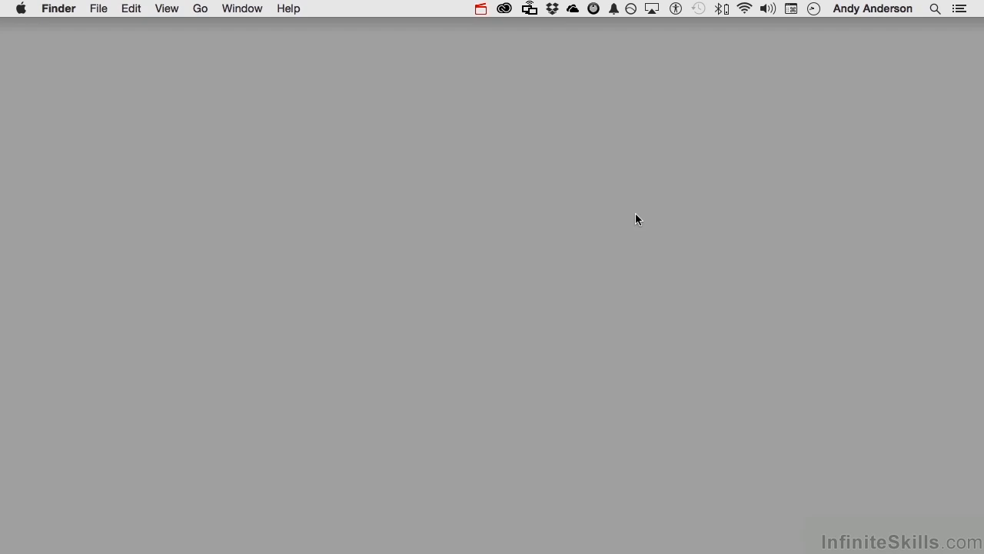
# Drop down the Finder application menu from the menu bar
pyautogui.click(58, 10)
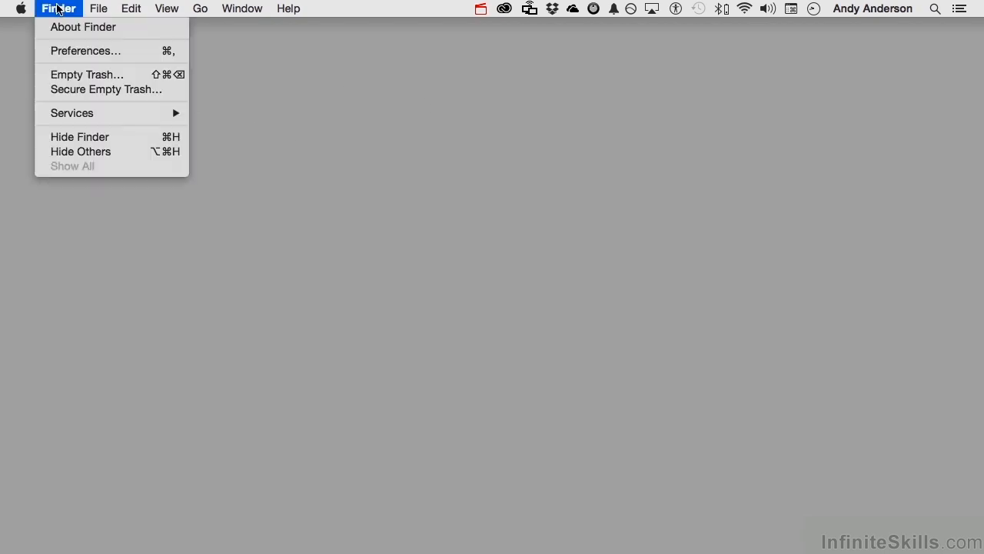
pyautogui.moveTo(77, 50)
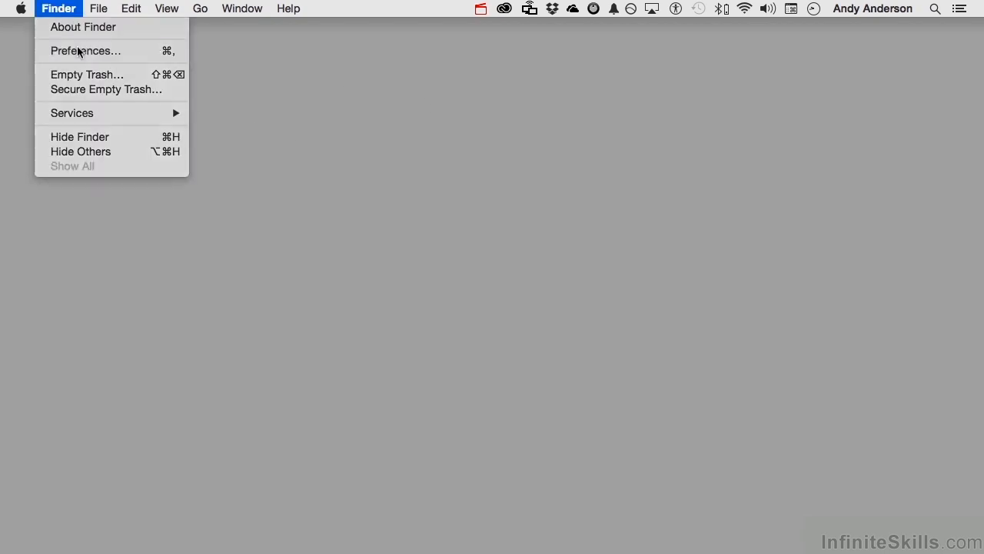
# In General preferences, show hard disks, external disks, CDs/DVDs/iPods and connected servers on the desktop
pyautogui.click(87, 49)
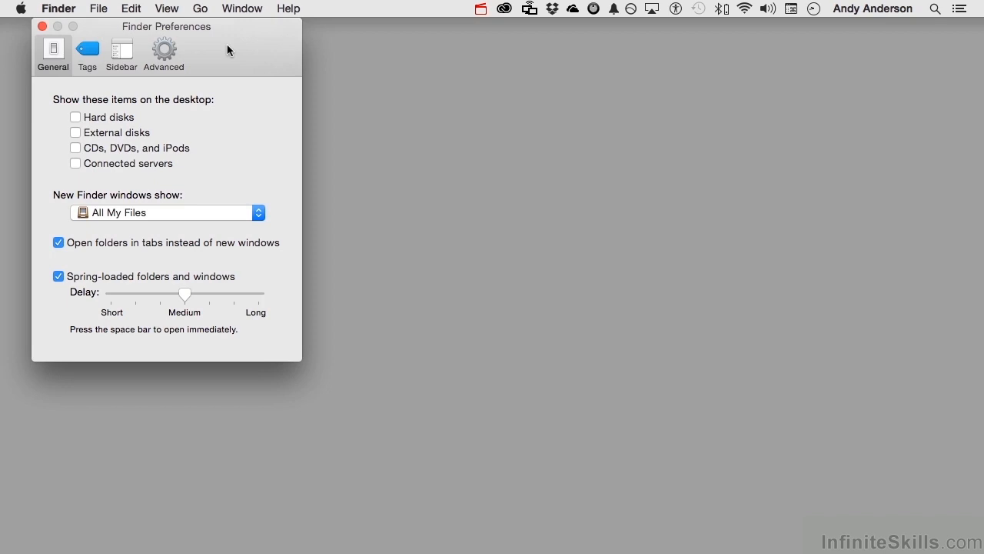
pyautogui.moveTo(203, 58)
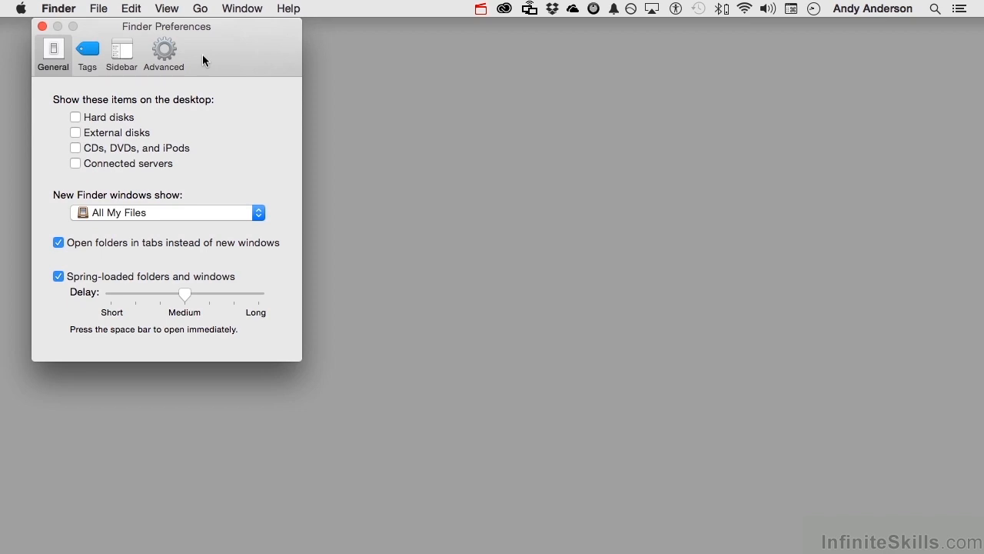
pyautogui.moveTo(156, 120)
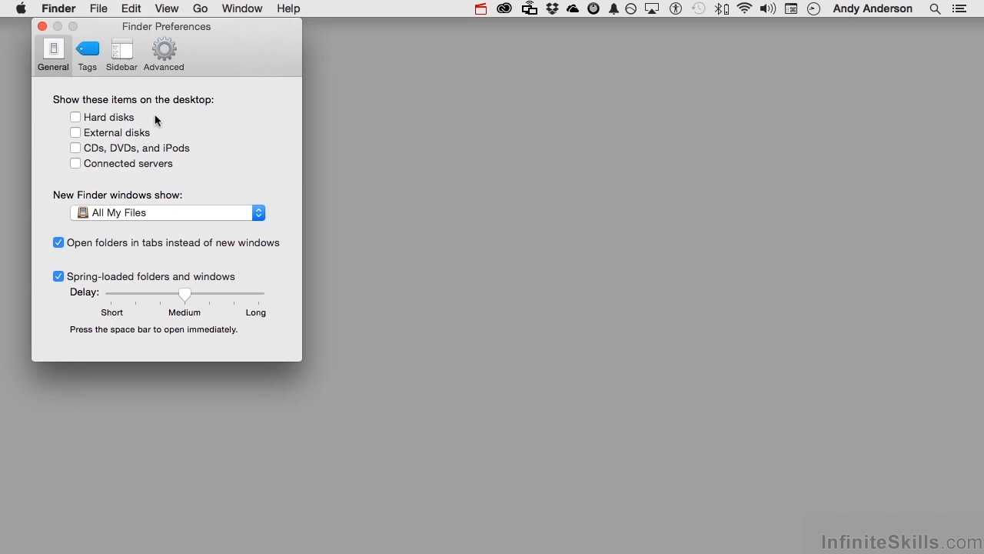
pyautogui.click(76, 116)
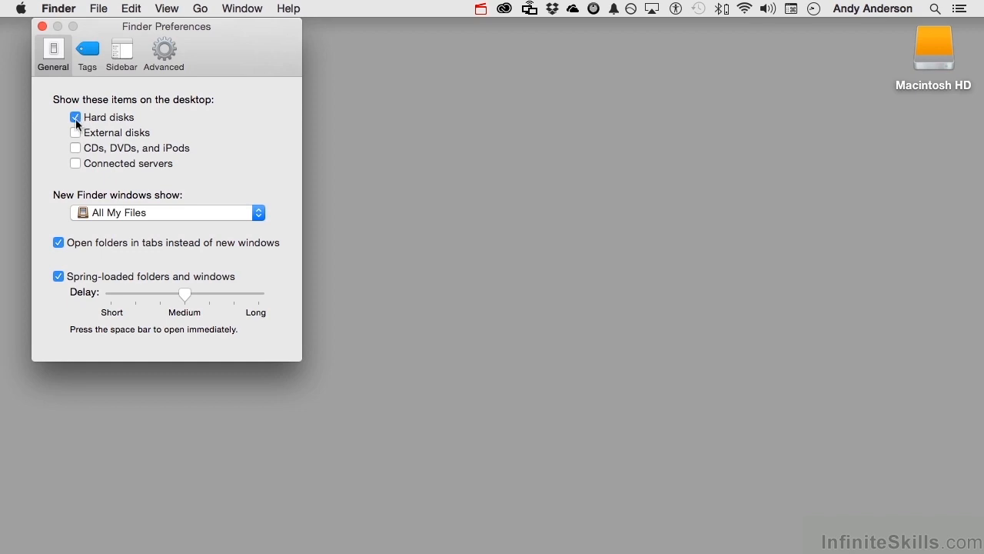
pyautogui.click(75, 132)
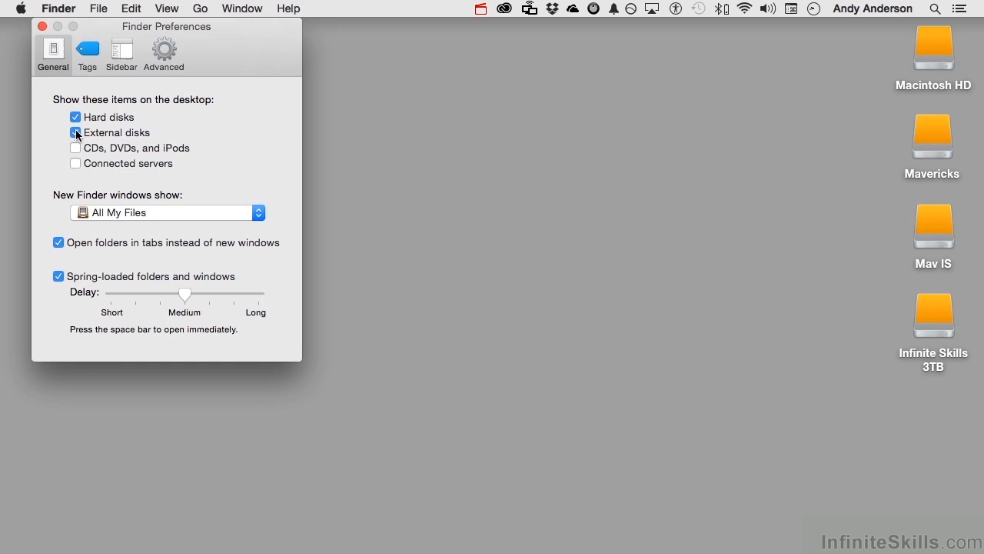
pyautogui.click(75, 132)
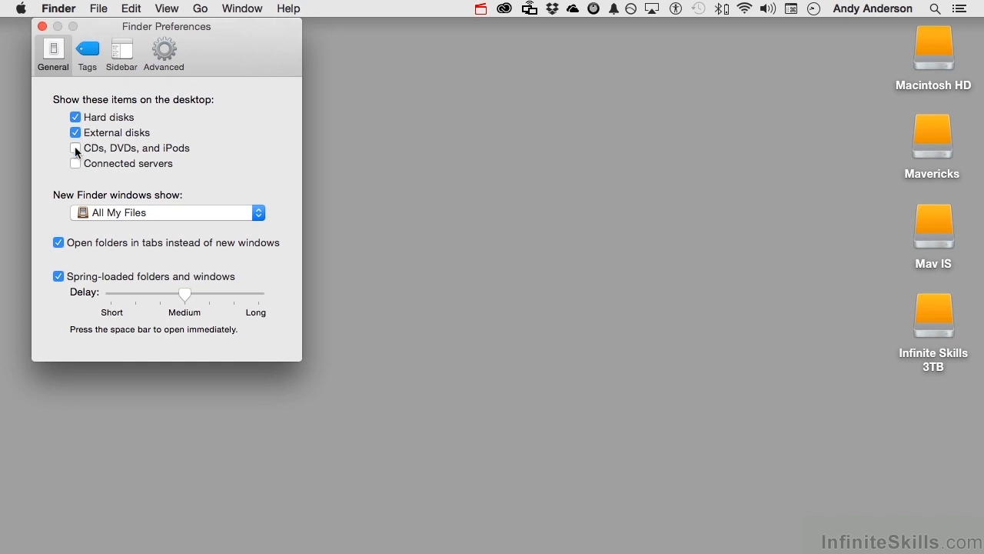
pyautogui.click(74, 148)
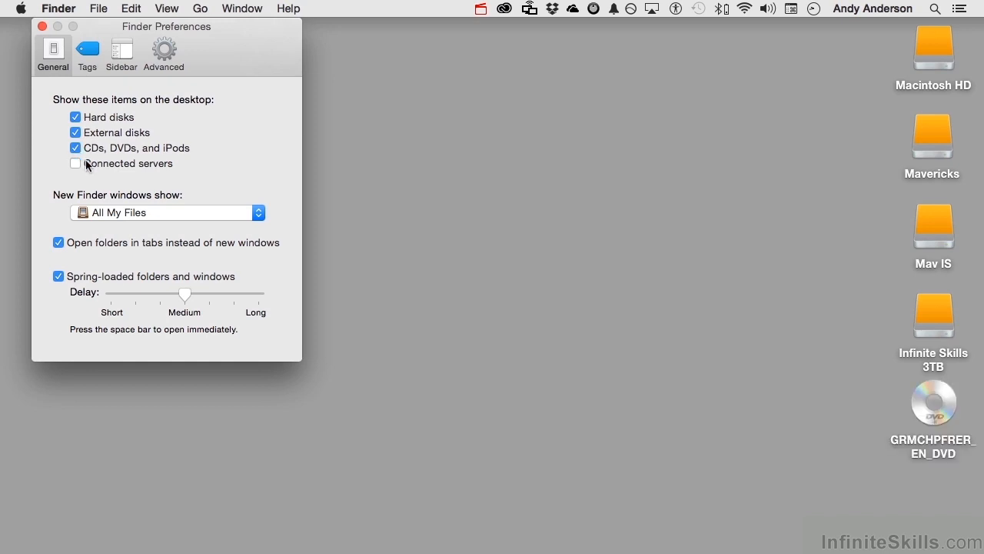
# Switch all four desktop item types back off, leaving the desktop empty
pyautogui.click(75, 163)
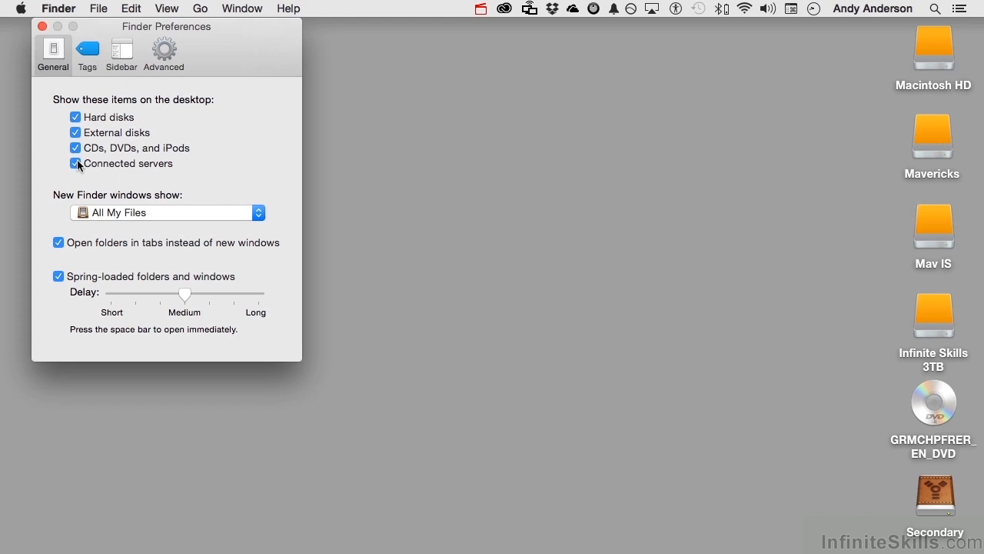
pyautogui.click(76, 163)
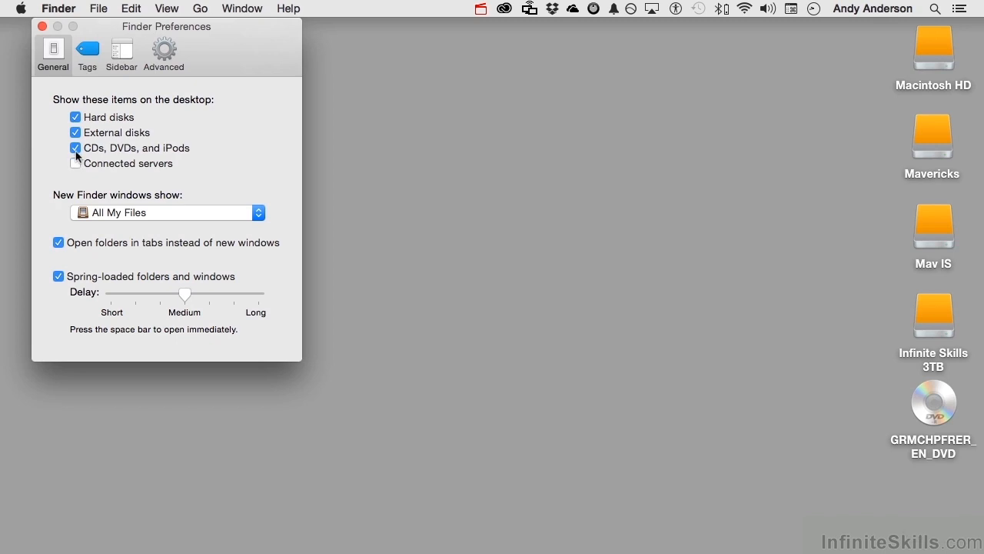
pyautogui.click(76, 133)
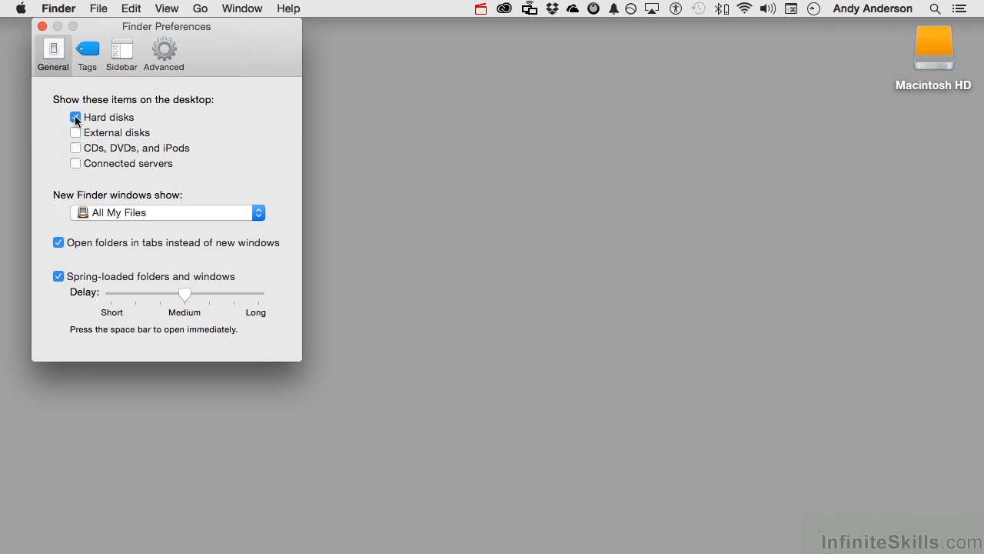
pyautogui.click(75, 117)
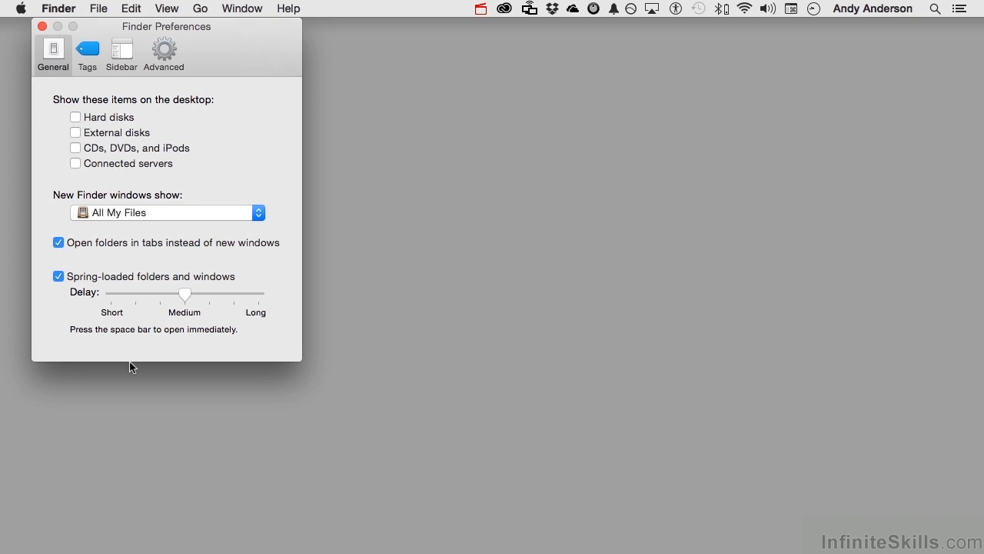
pyautogui.moveTo(43, 532)
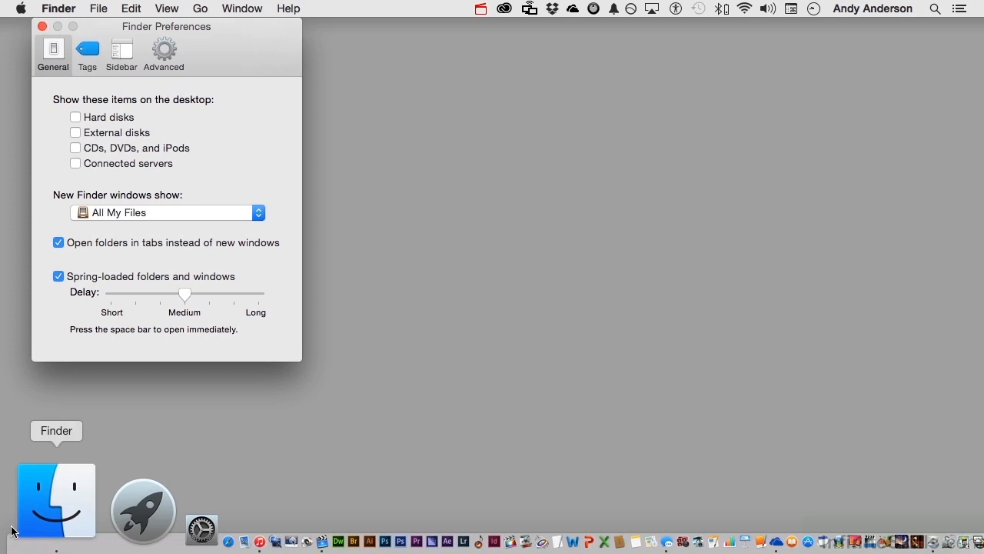
pyautogui.moveTo(19, 523)
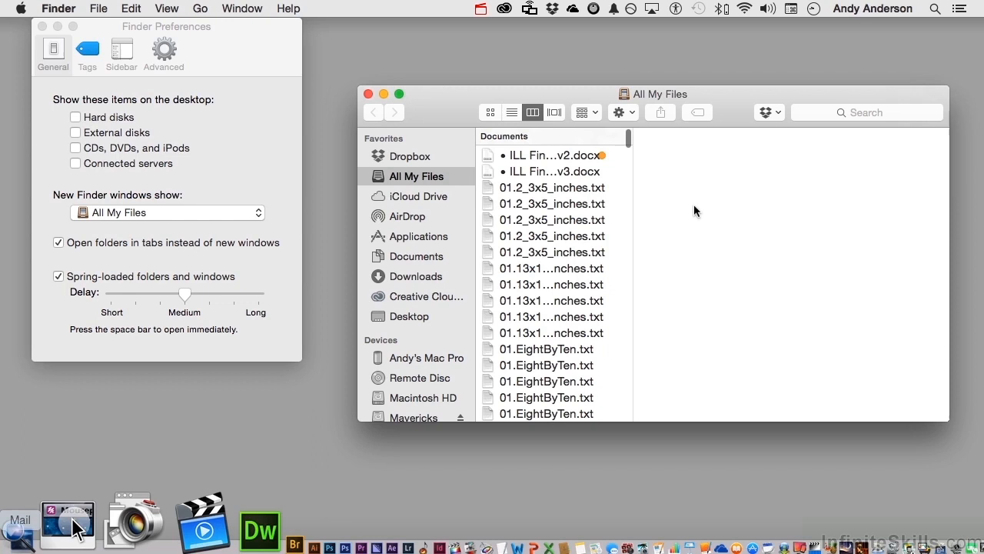
pyautogui.moveTo(873, 108)
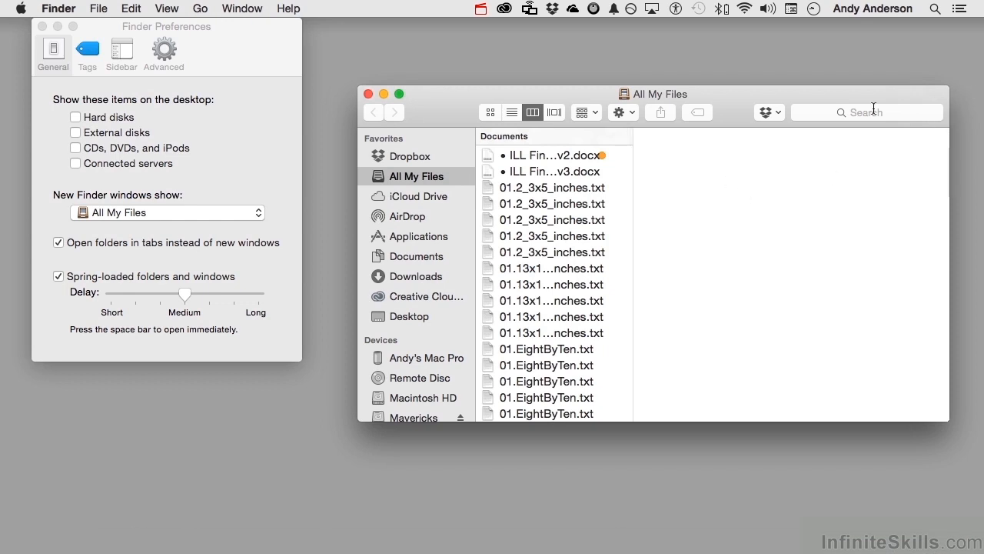
pyautogui.scroll(-3)
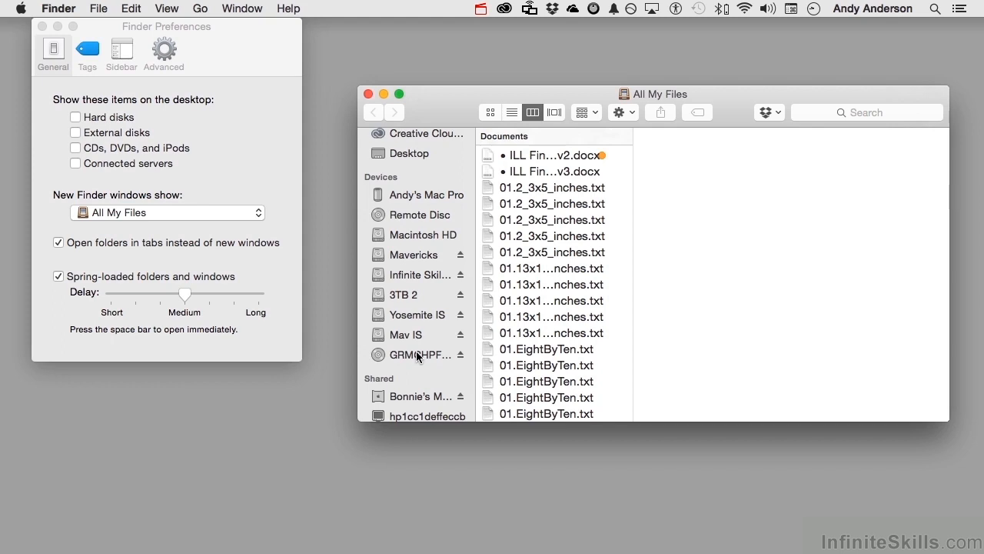
pyautogui.click(428, 194)
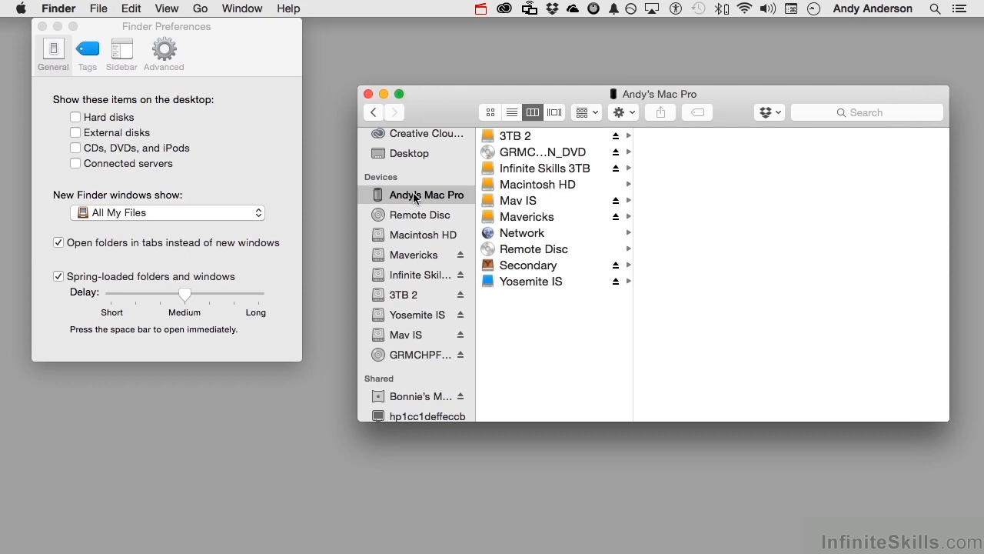
pyautogui.click(369, 93)
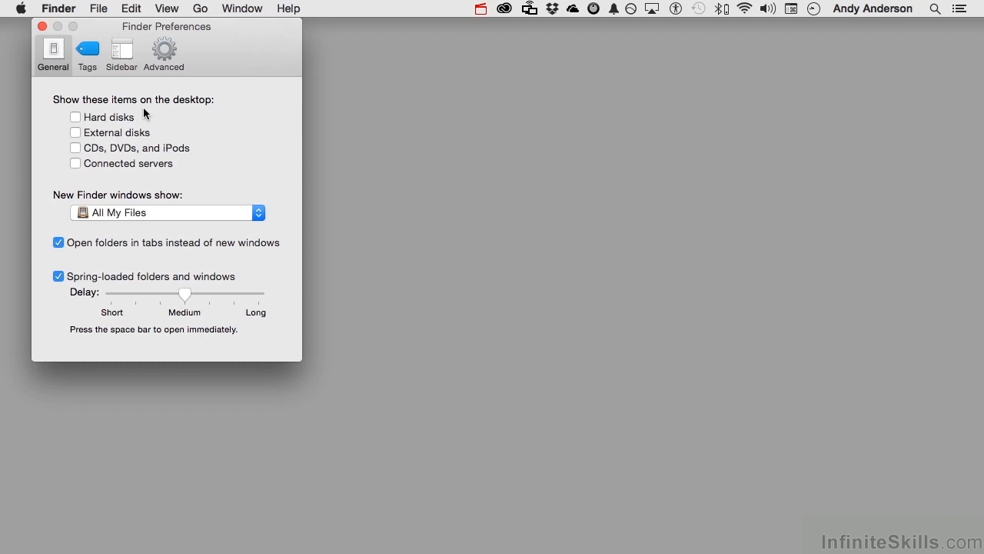
# Re-enable hard disks and connected servers on the desktop and bring up a new Finder window
pyautogui.click(74, 117)
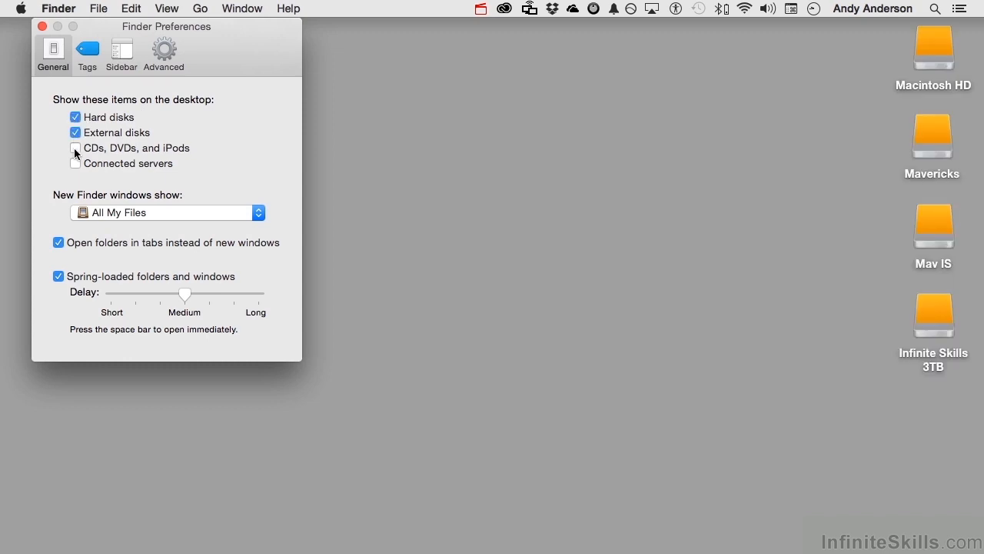
pyautogui.click(74, 148)
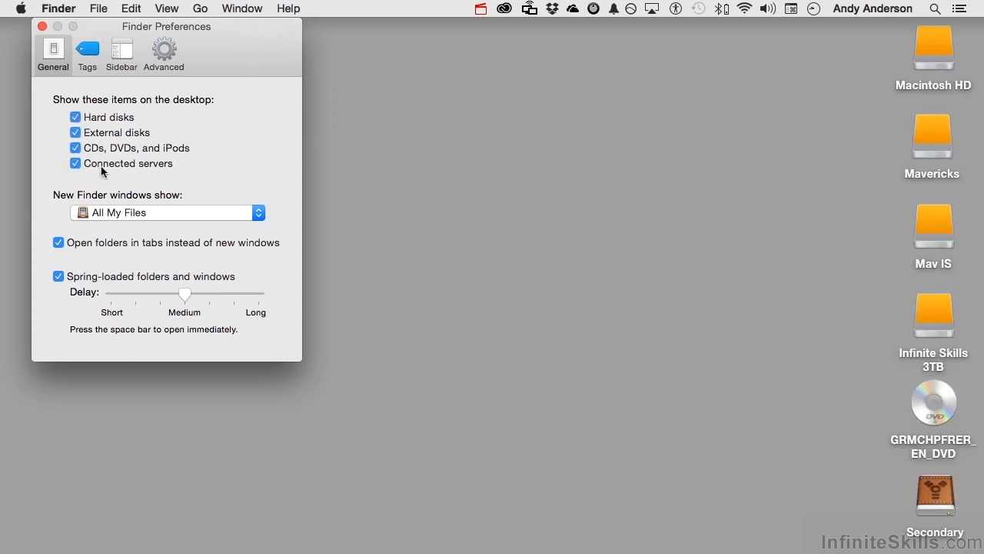
pyautogui.moveTo(117, 283)
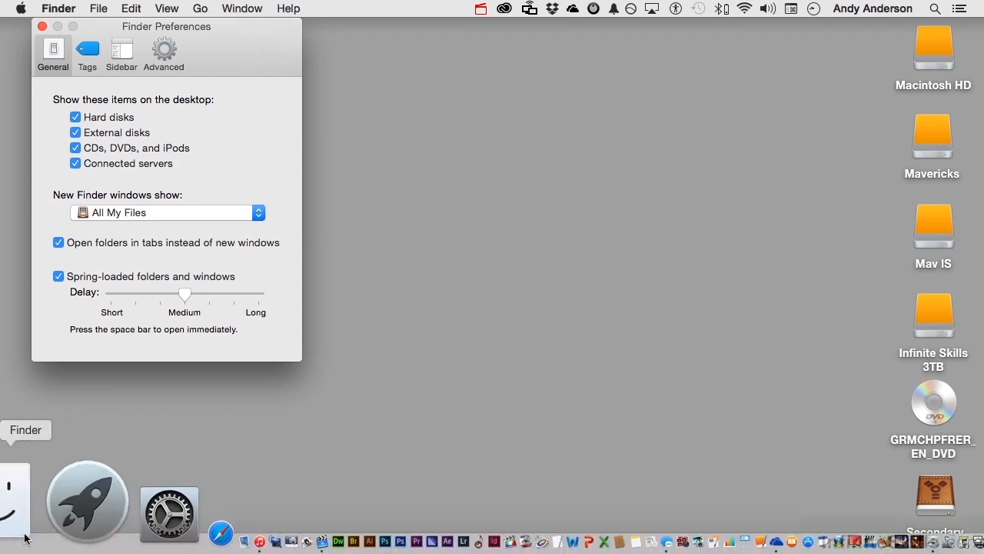
pyautogui.click(15, 495)
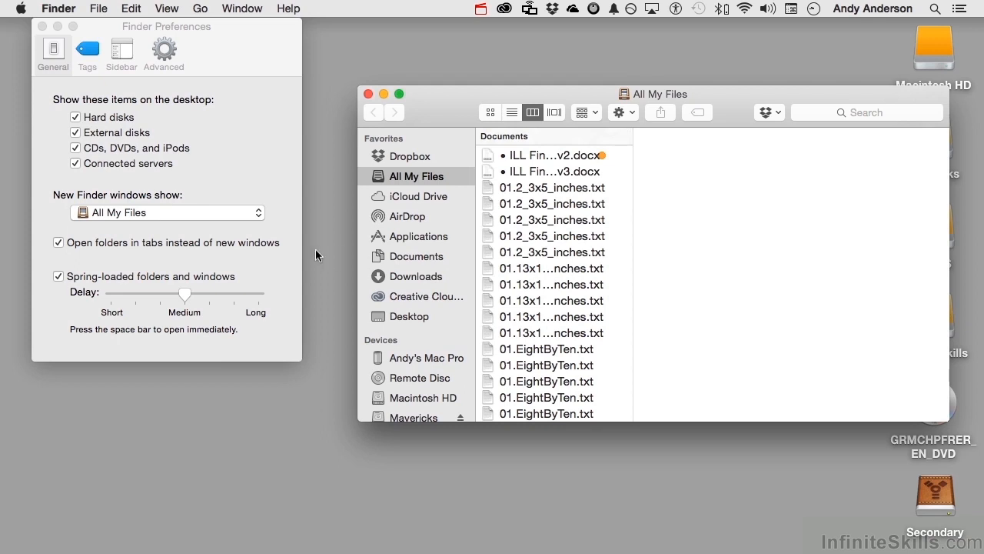
# Review the 'New Finder windows show' starting locations, then close the Finder window
pyautogui.scroll(-3)
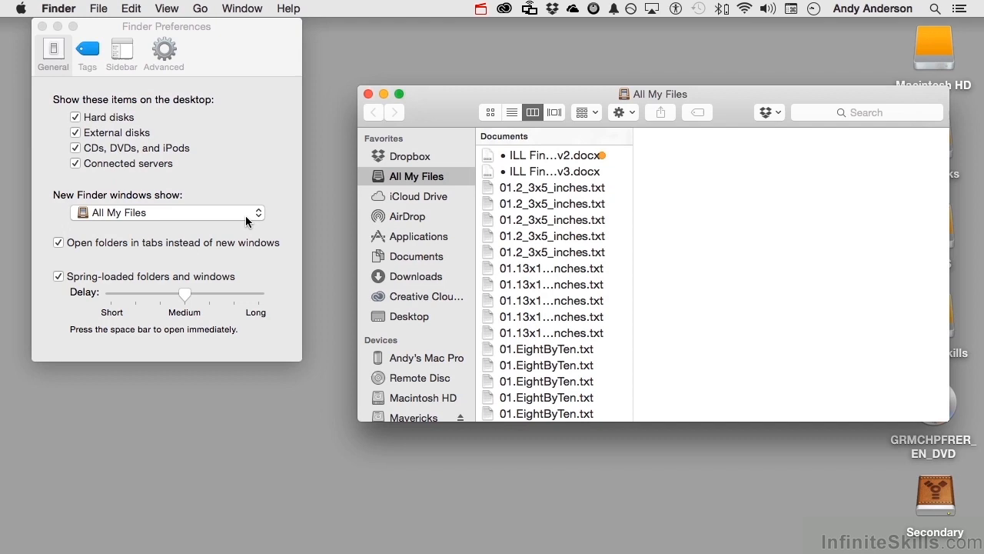
pyautogui.click(166, 213)
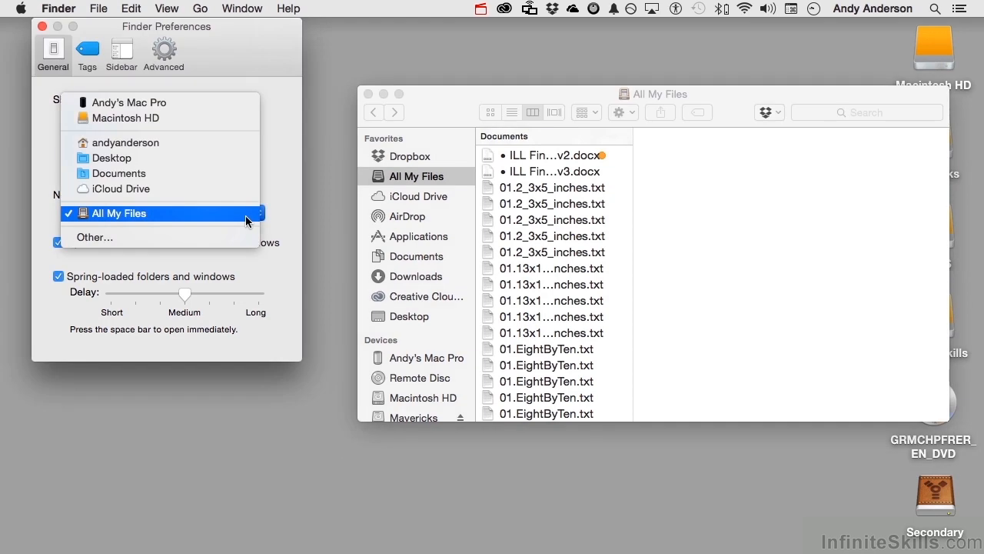
pyautogui.moveTo(231, 237)
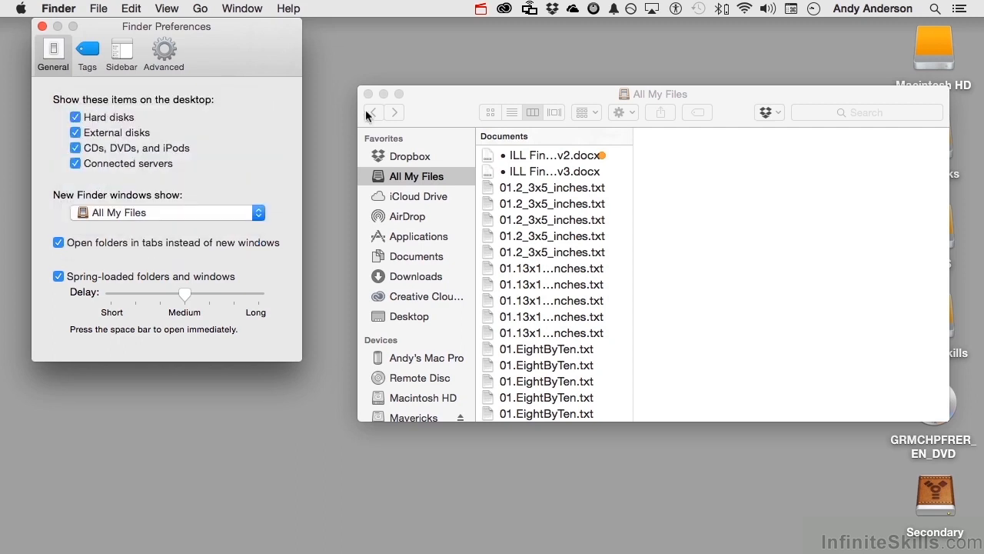
pyautogui.click(370, 94)
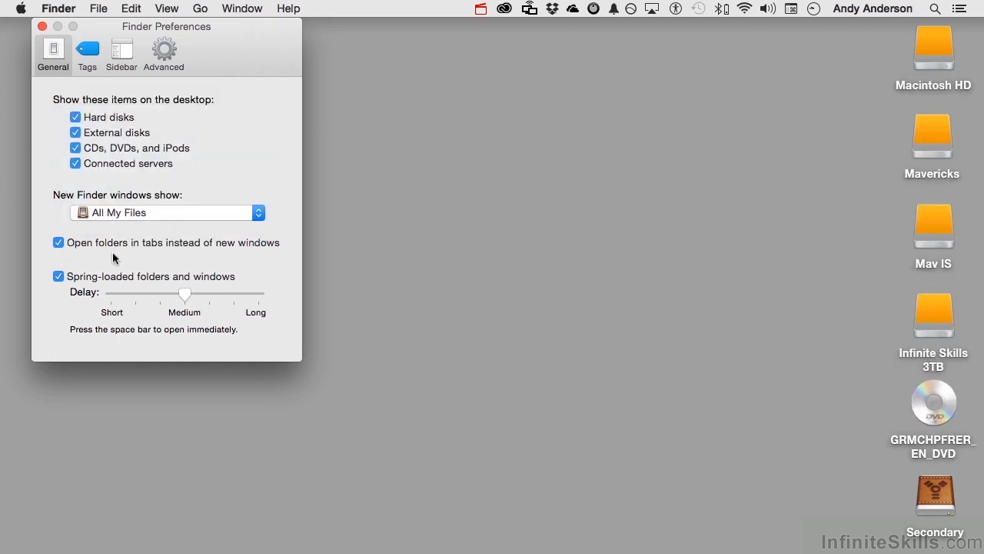
pyautogui.moveTo(268, 257)
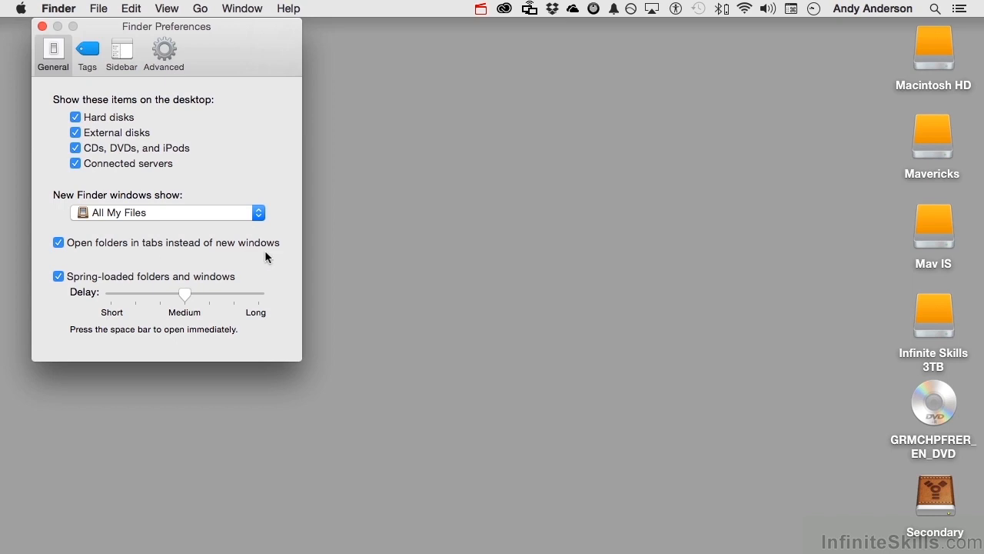
pyautogui.moveTo(279, 256)
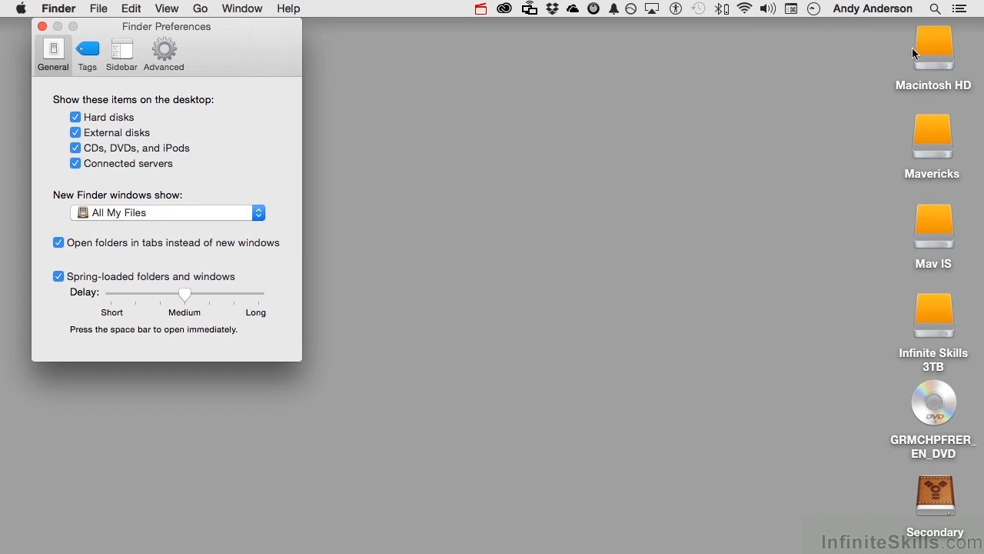
# From Macintosh HD show the Desktop folder and drag Generic Welcome over andyanderson to test spring-loading
pyautogui.doubleClick(932, 46)
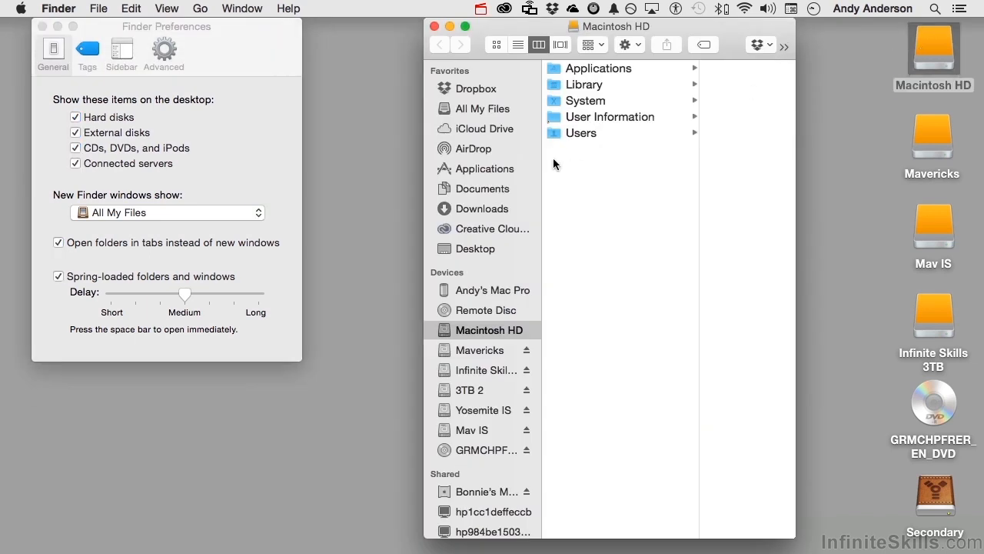
pyautogui.click(477, 249)
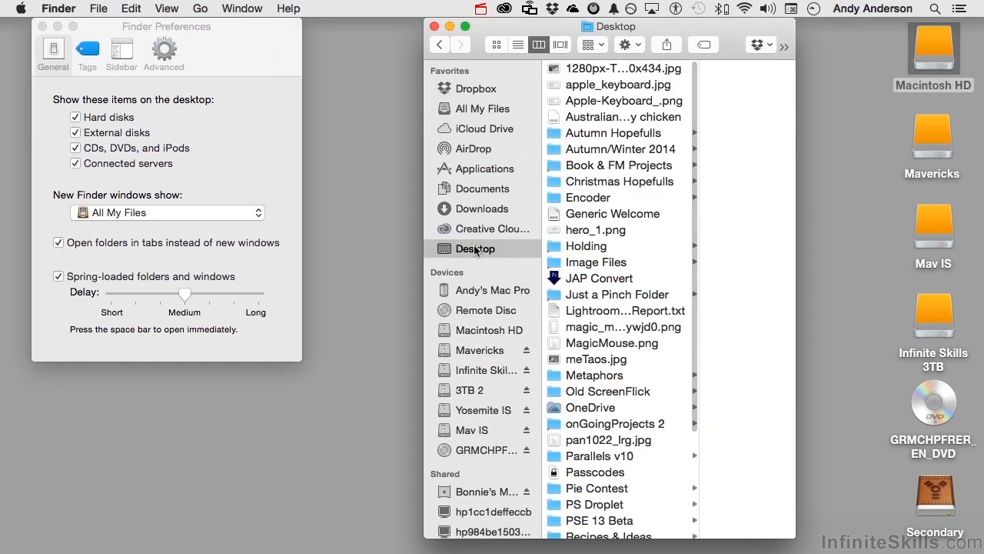
pyautogui.moveTo(583, 222)
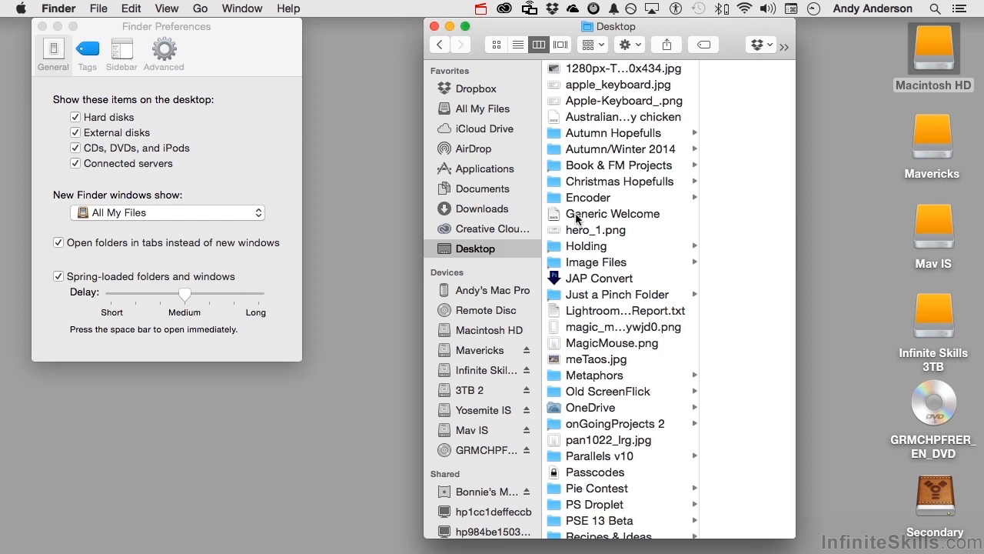
pyautogui.moveTo(557, 221)
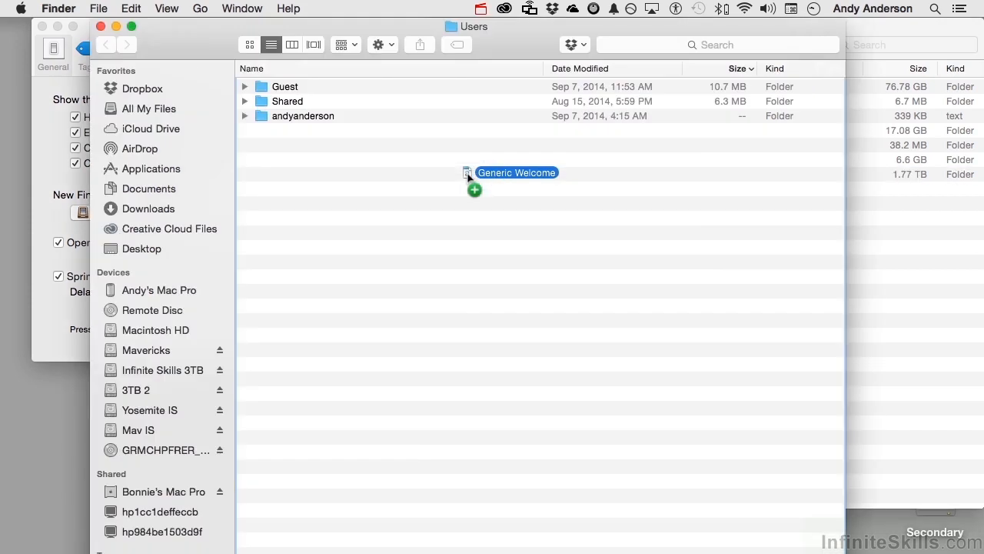
pyautogui.moveTo(473, 172); pyautogui.dragTo(326, 115)
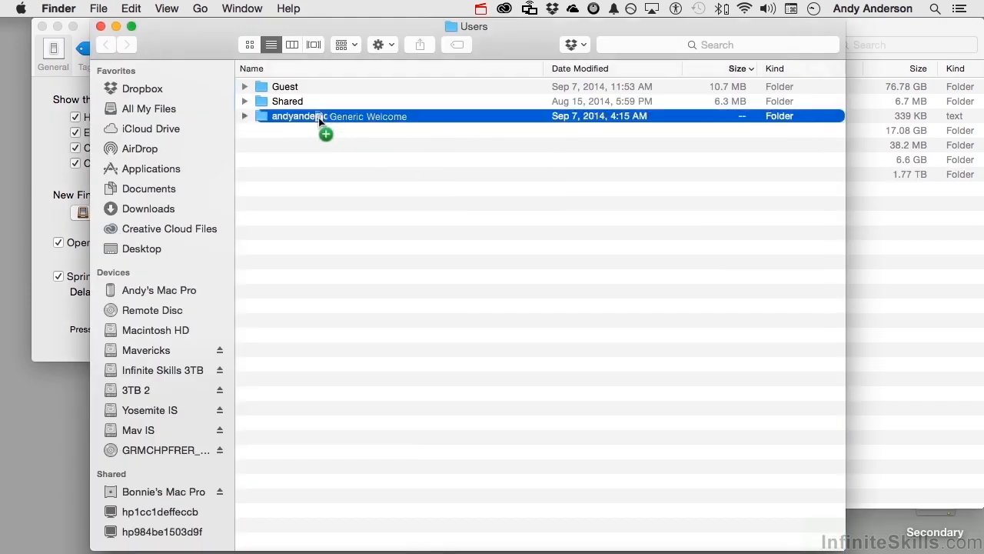
pyautogui.doubleClick(299, 116)
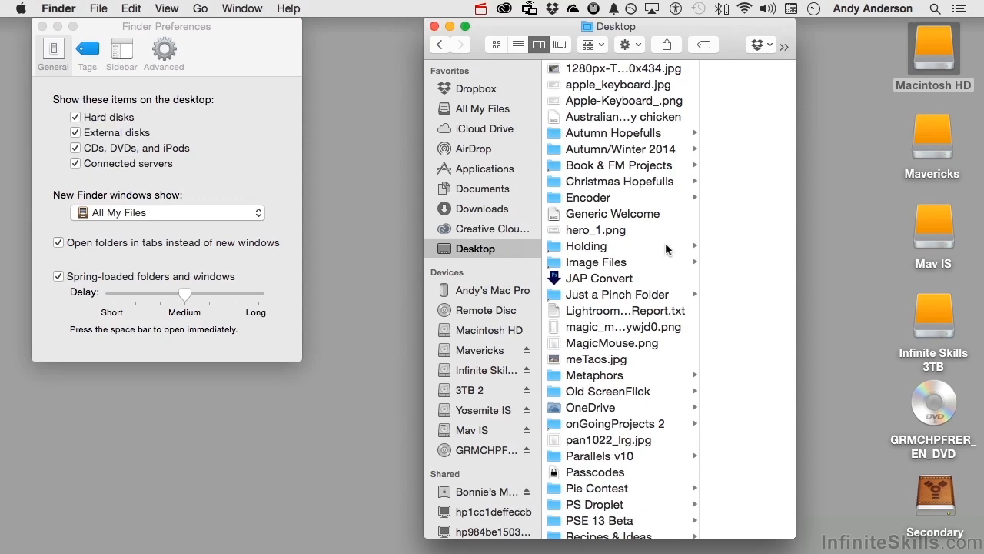
pyautogui.moveTo(655, 253)
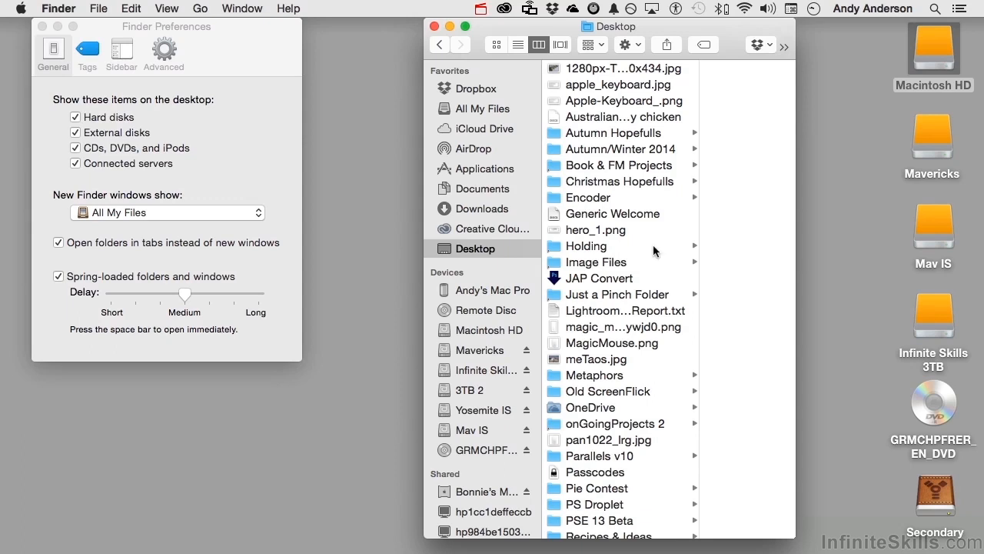
pyautogui.moveTo(213, 340)
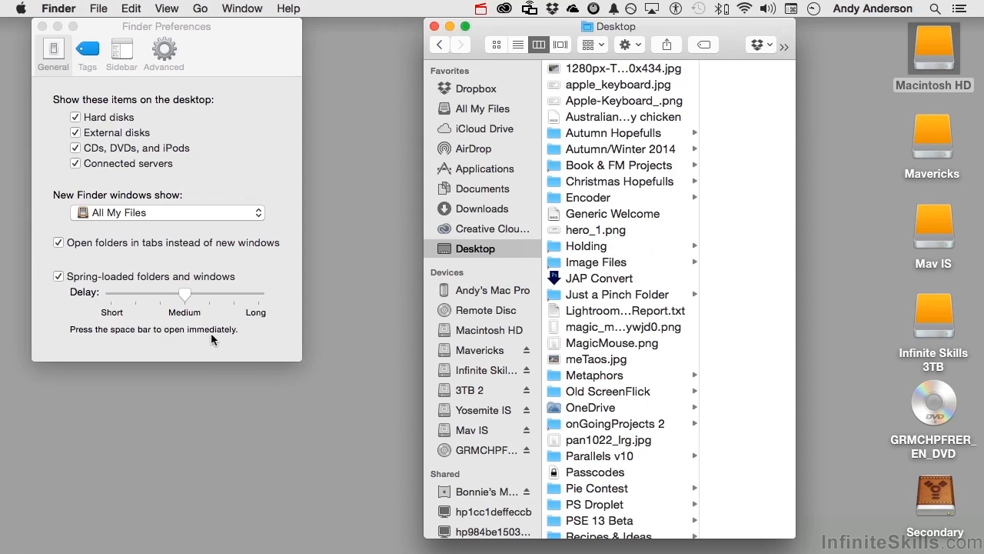
# Select Macintosh HD on the desktop and switch Finder Preferences to the Tags pane
pyautogui.click(932, 46)
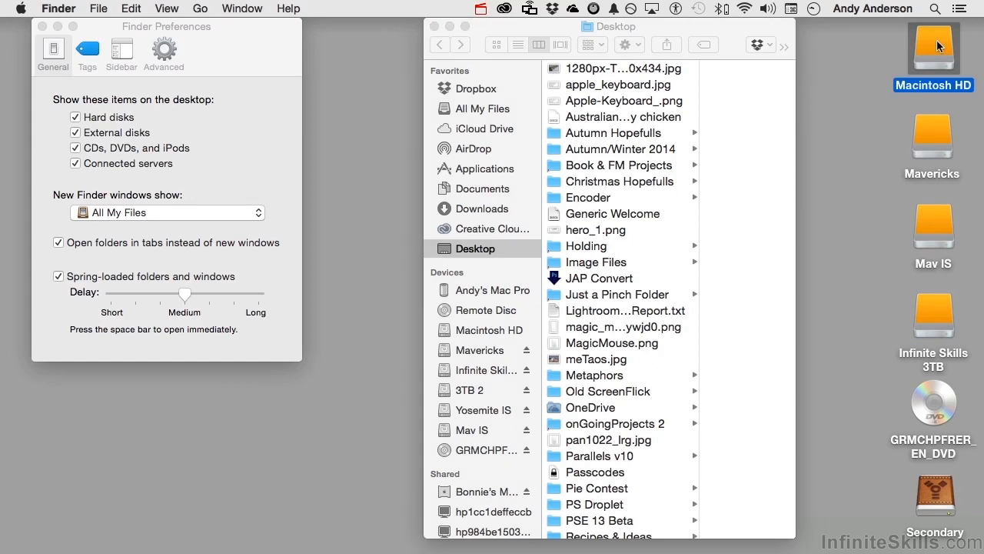
pyautogui.click(932, 47)
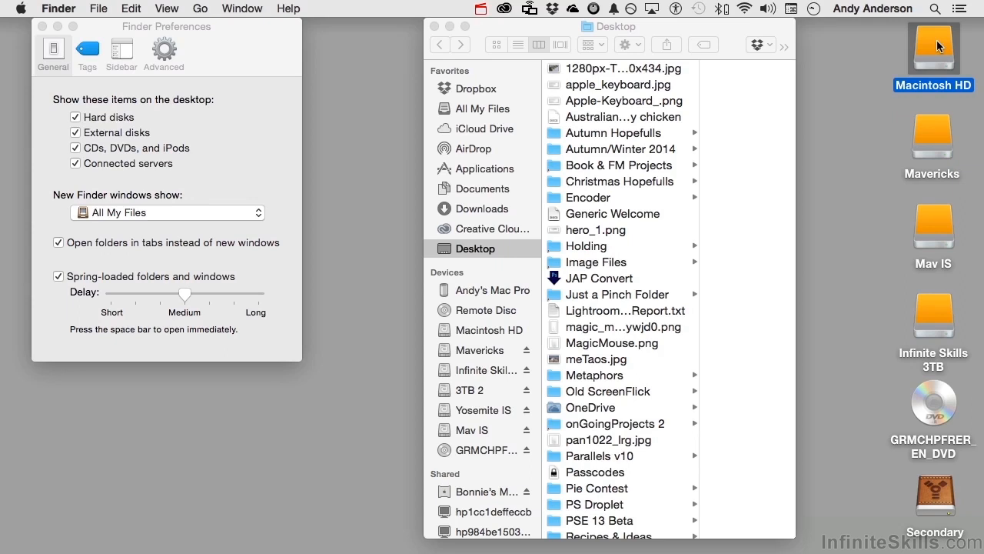
pyautogui.click(86, 50)
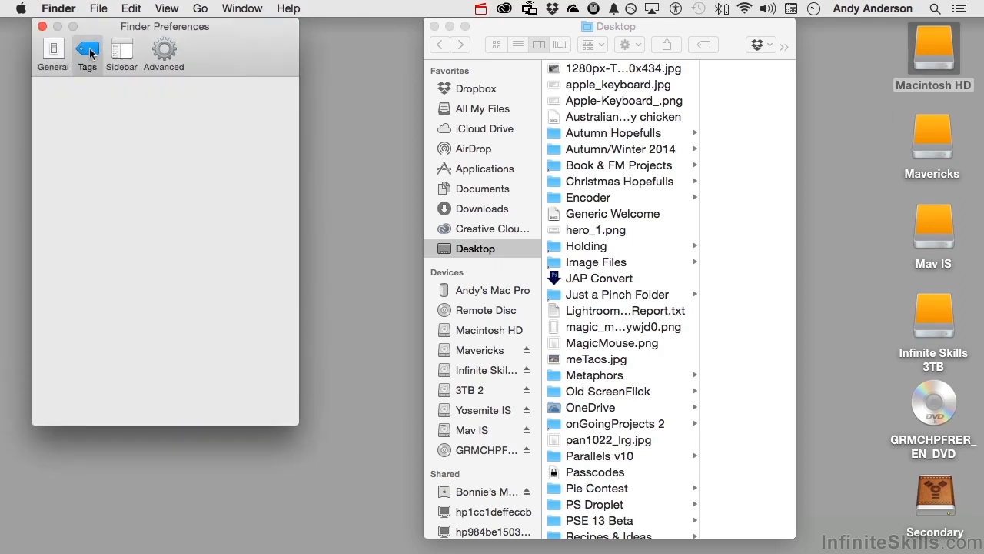
pyautogui.click(86, 52)
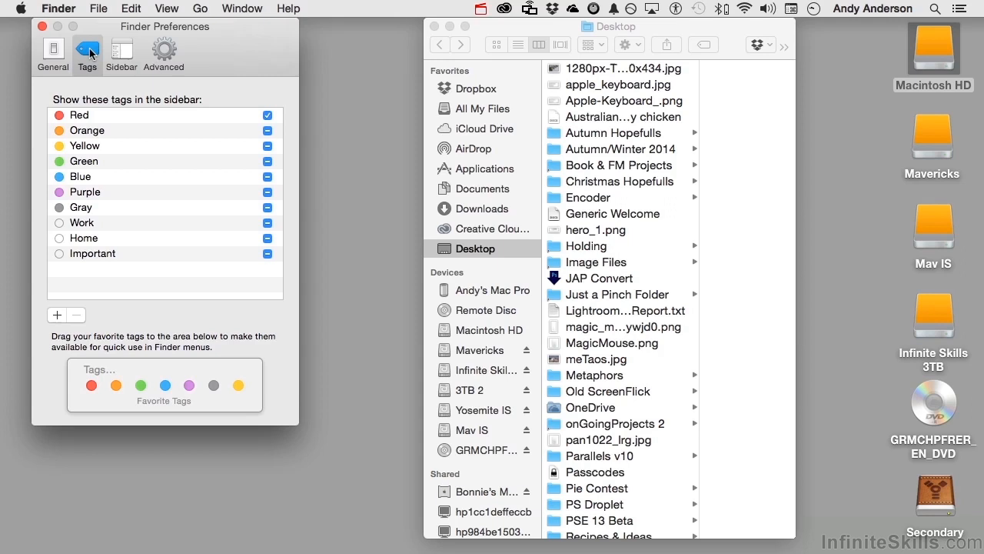
pyautogui.moveTo(172, 422)
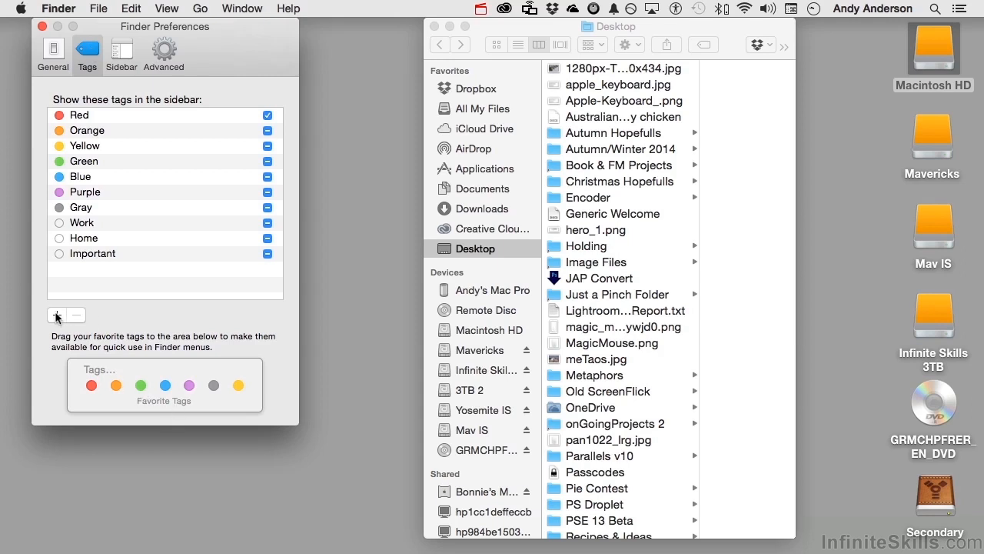
pyautogui.click(57, 313)
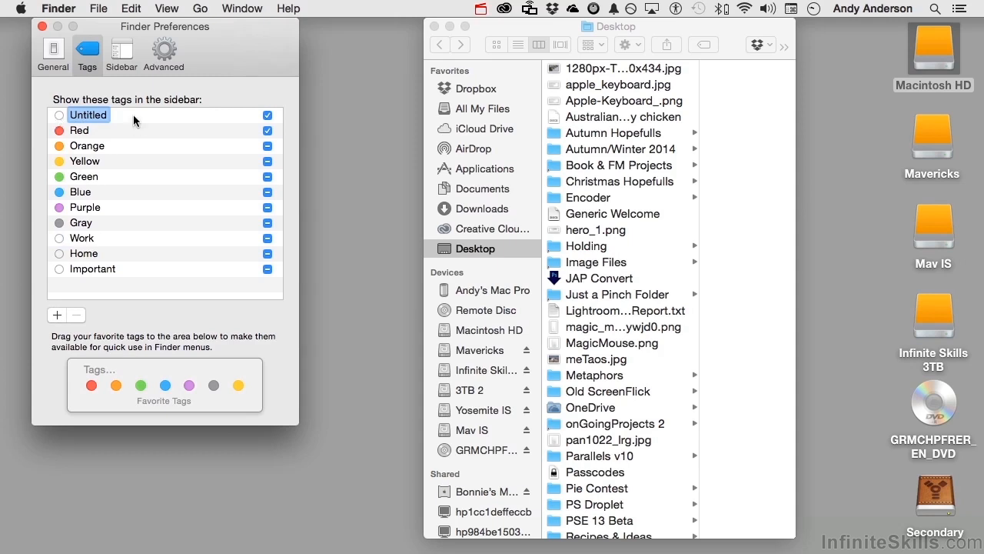
pyautogui.click(77, 314)
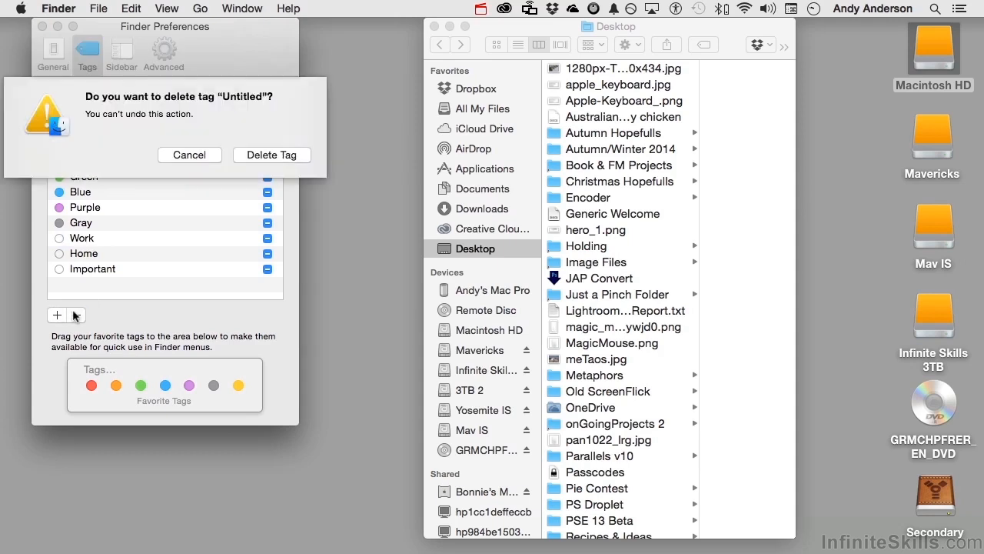
pyautogui.click(271, 153)
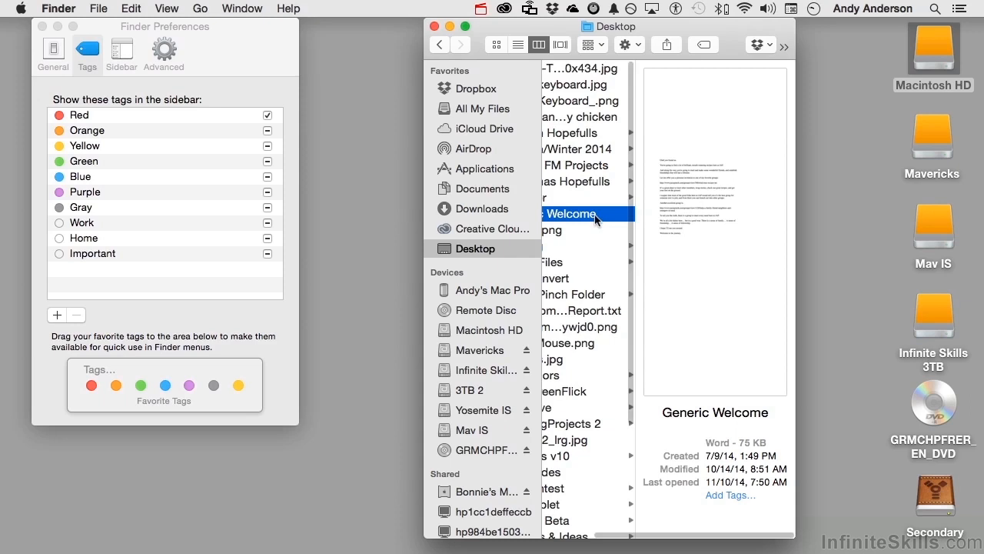
# Apply the Red and then Orange tag to Generic Welcome from its shortcut menu
pyautogui.rightClick(571, 214)
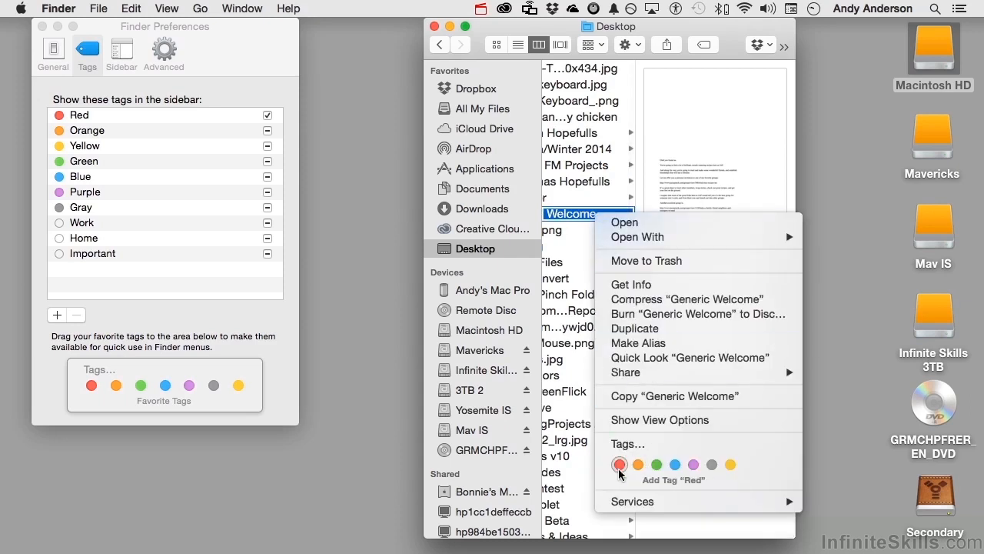
pyautogui.moveTo(643, 472)
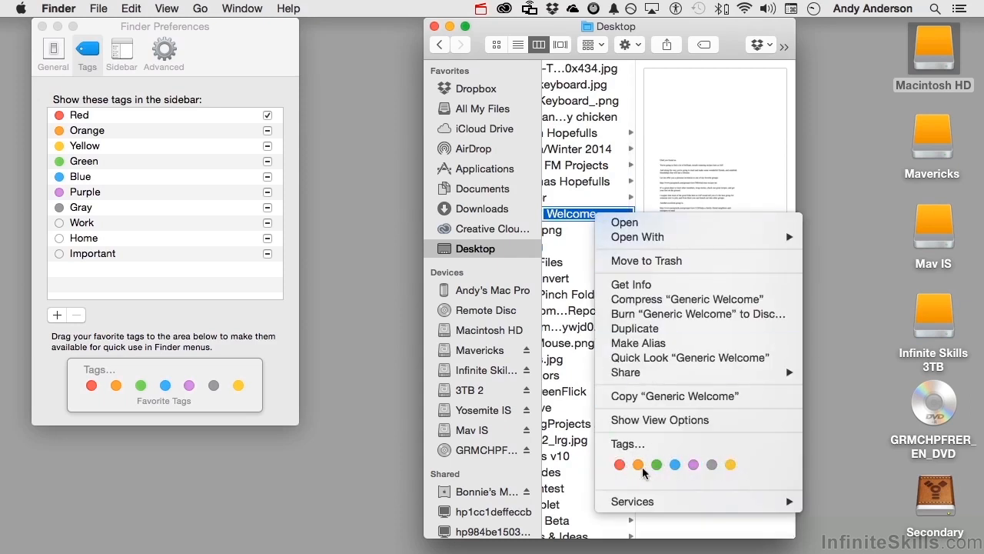
pyautogui.click(620, 465)
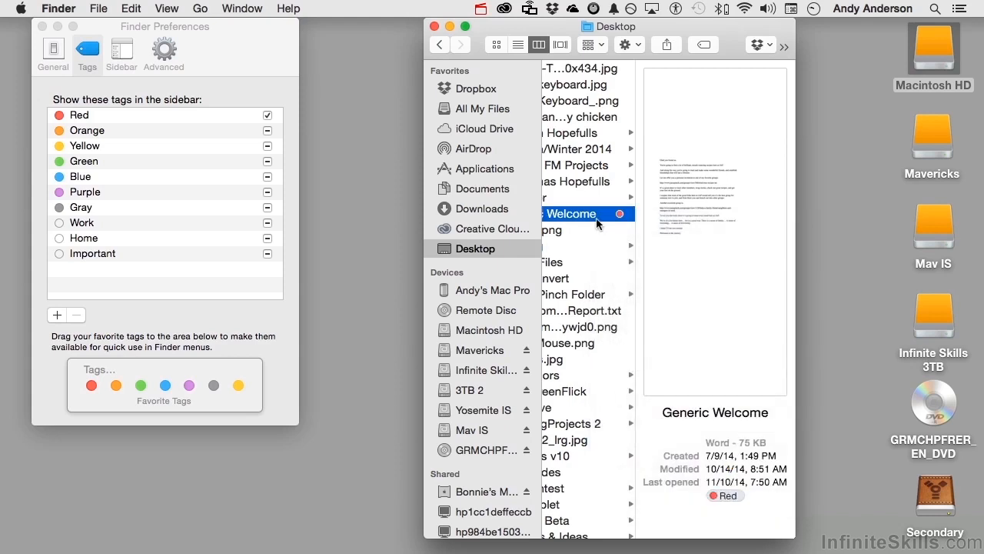
pyautogui.rightClick(588, 213)
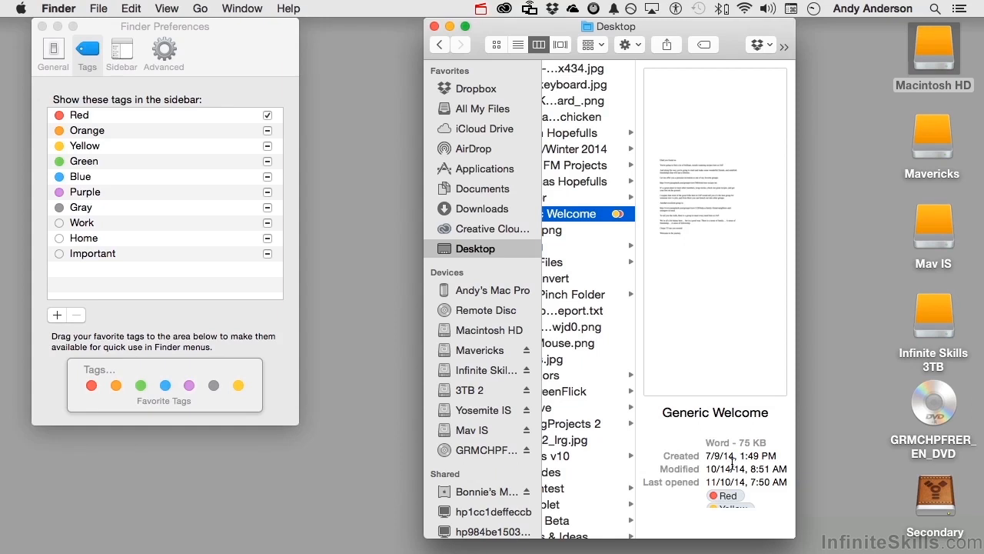
pyautogui.moveTo(704, 50)
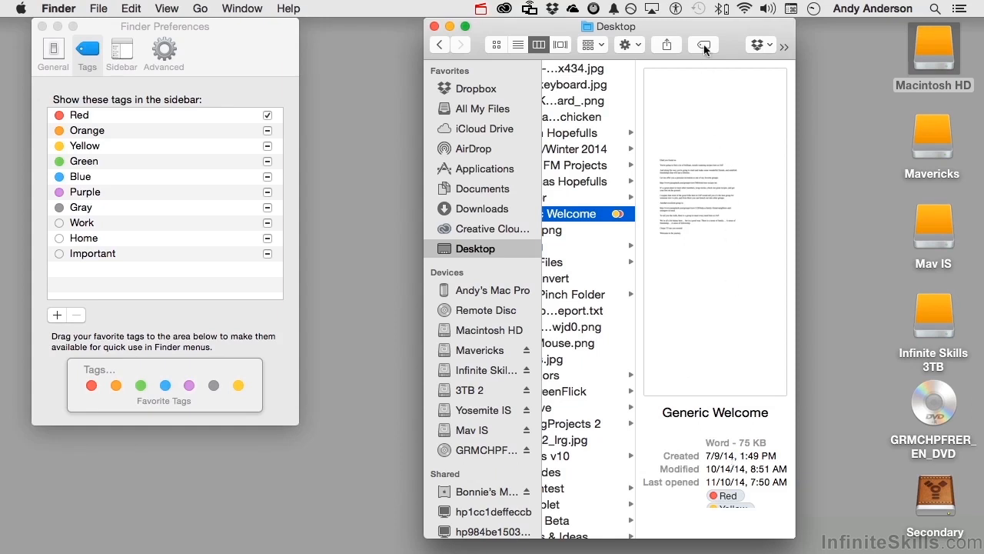
# Delete the Red and Orange tags from Generic Welcome via the toolbar Tags popover
pyautogui.click(702, 44)
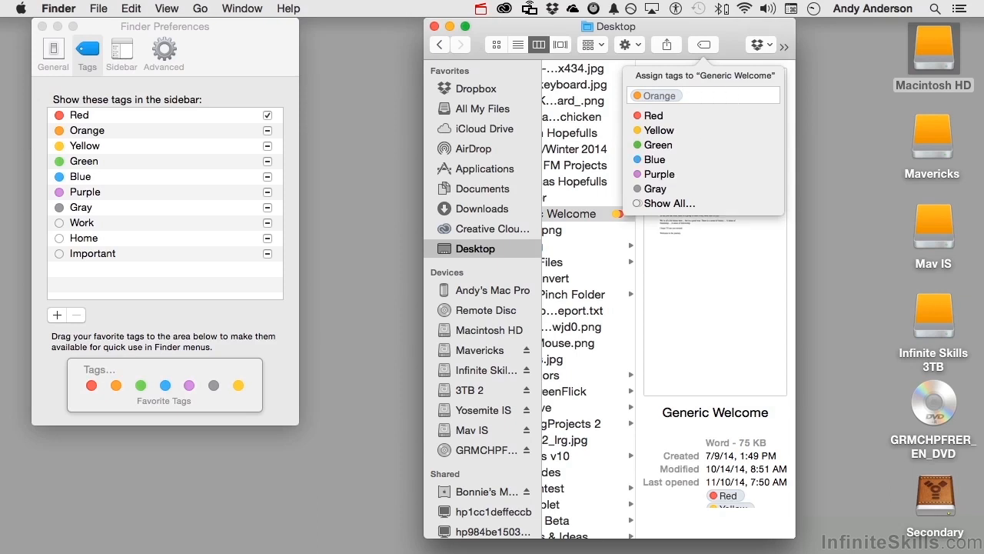
pyautogui.click(655, 95)
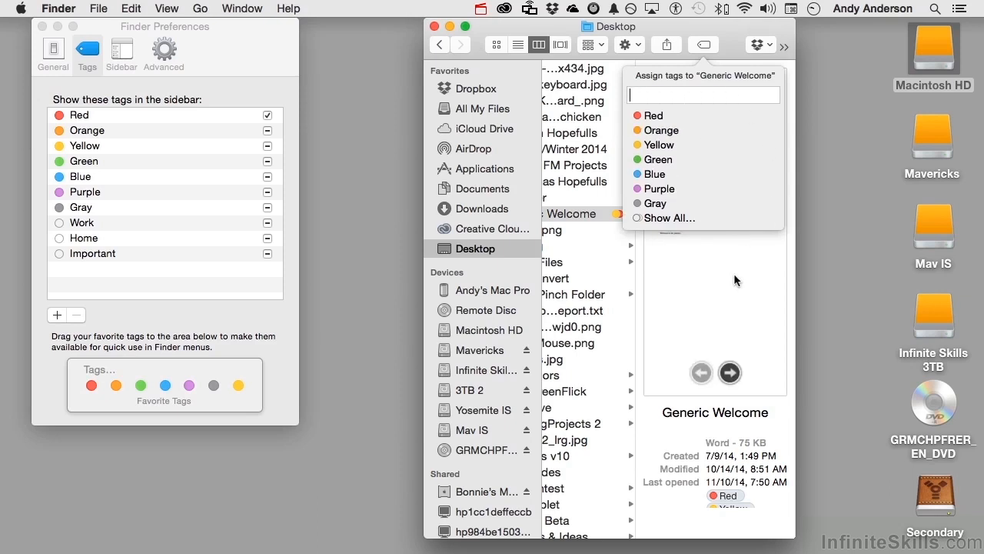
pyautogui.click(701, 43)
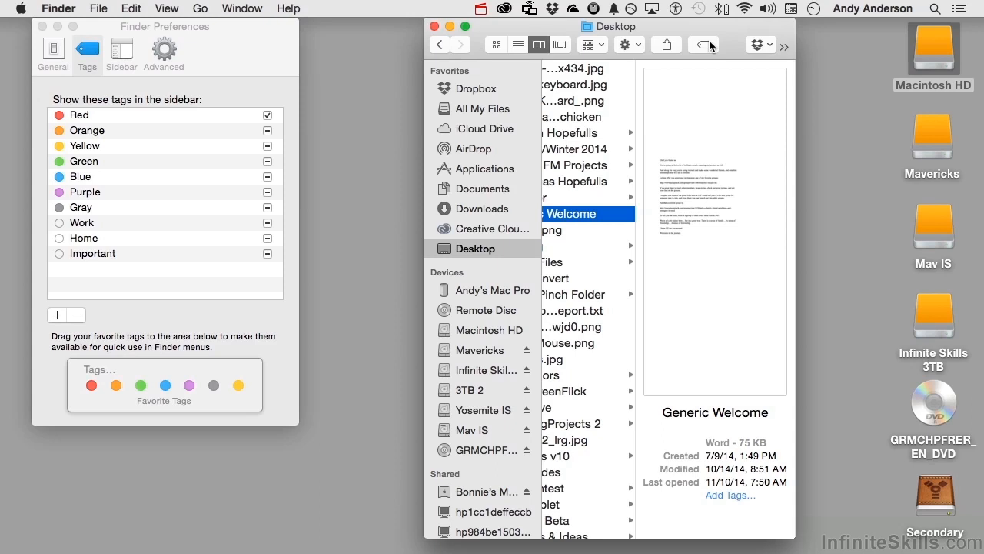
pyautogui.scroll(-3)
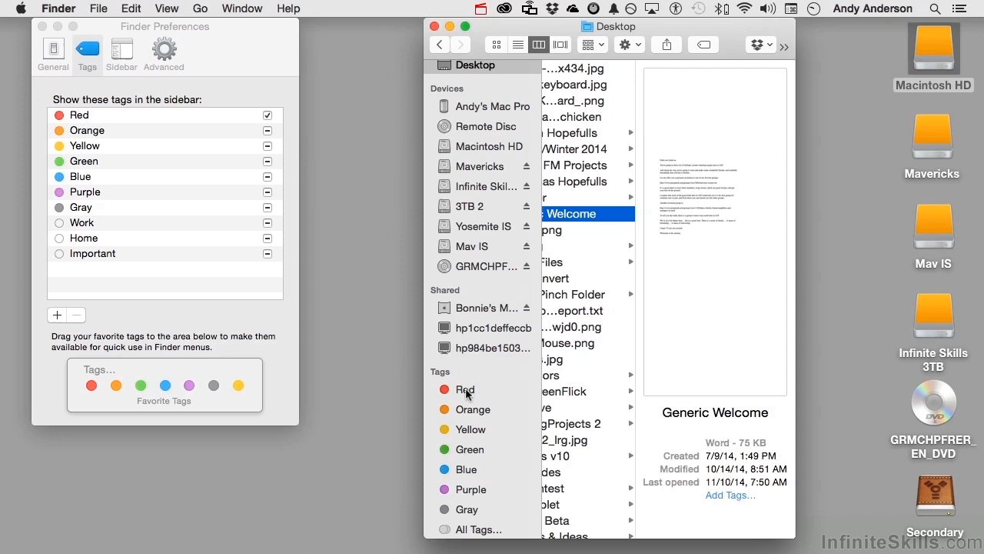
pyautogui.click(464, 389)
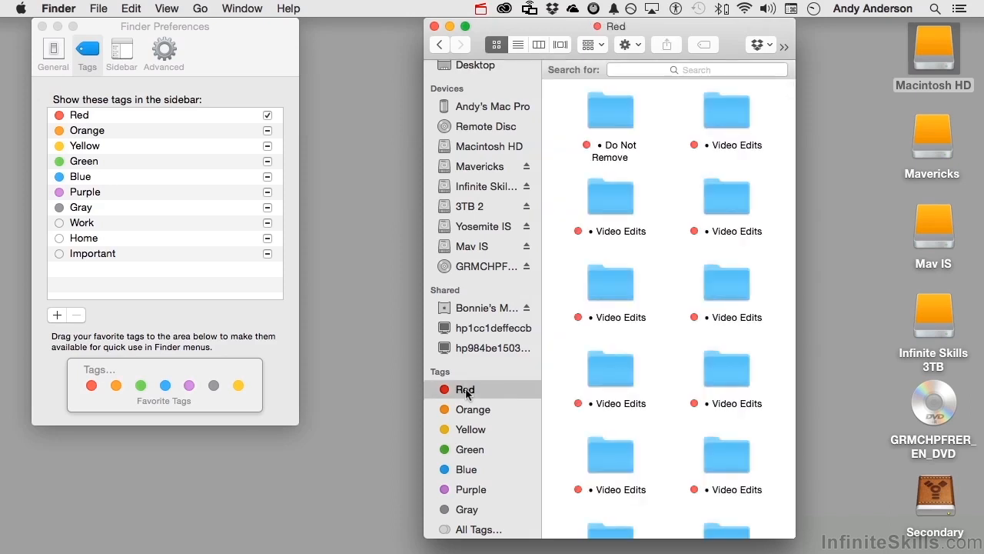
pyautogui.moveTo(483, 291)
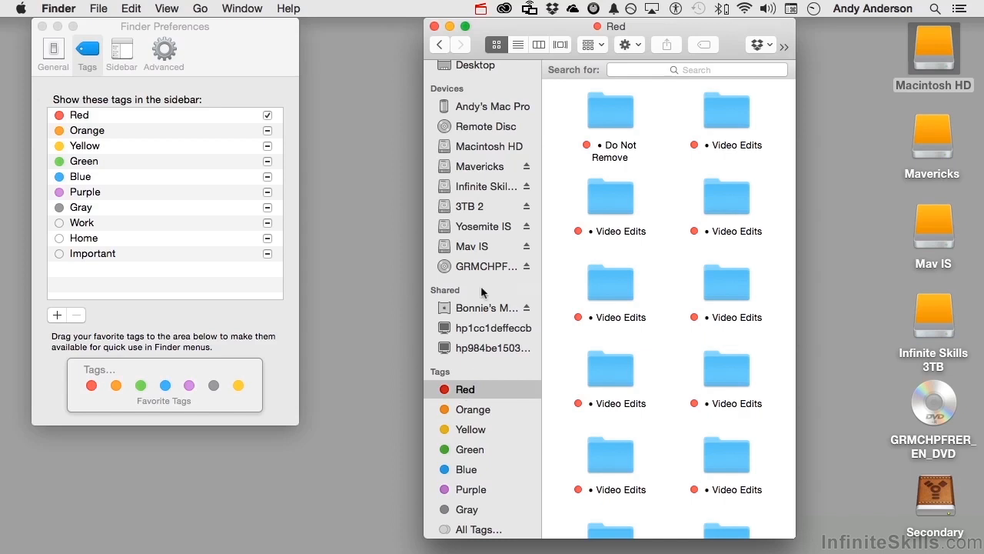
pyautogui.click(475, 68)
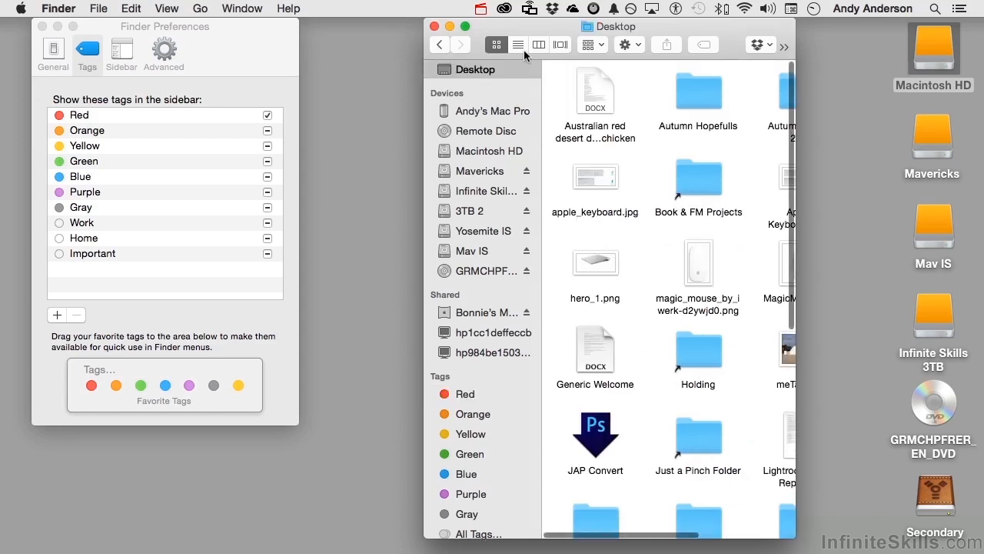
pyautogui.click(539, 43)
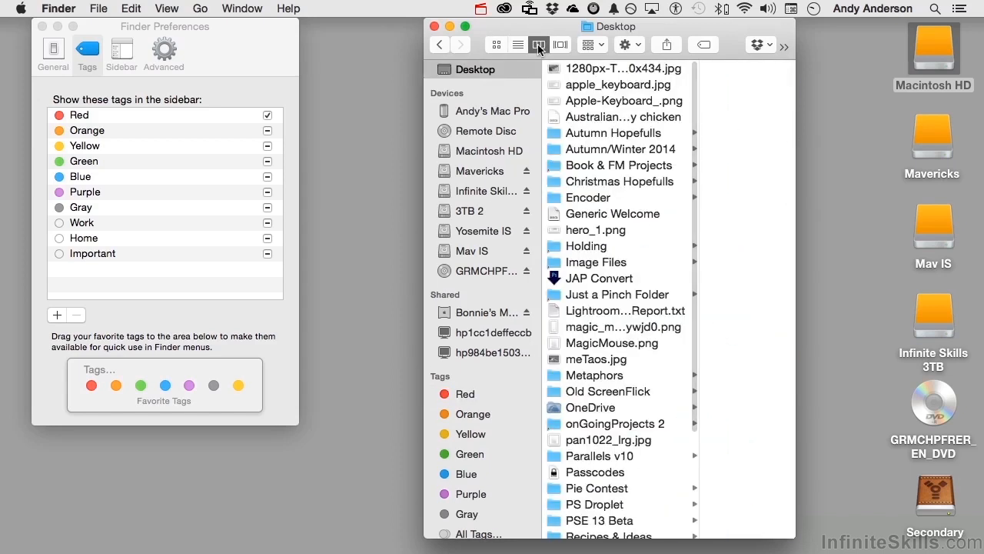
pyautogui.click(538, 43)
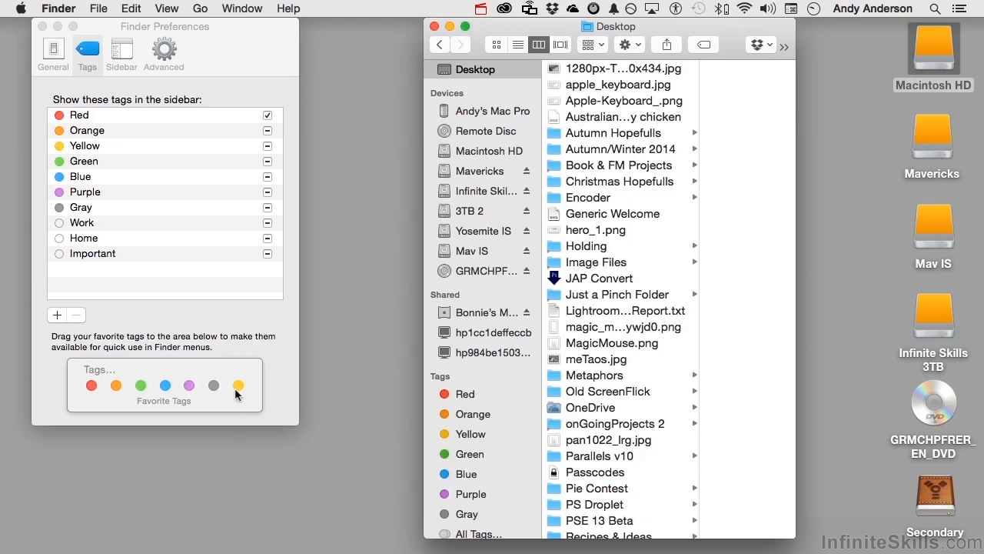
pyautogui.moveTo(596, 146)
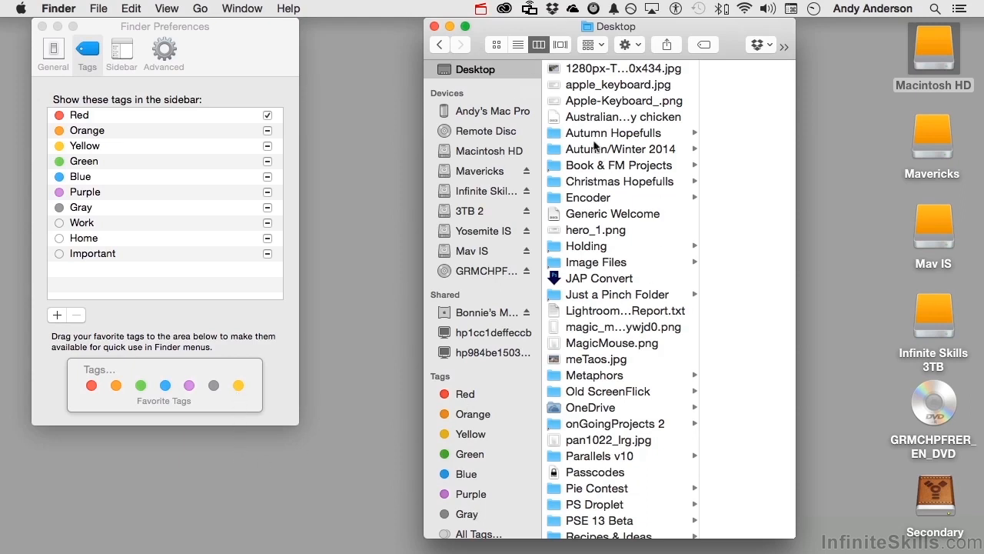
pyautogui.rightClick(622, 116)
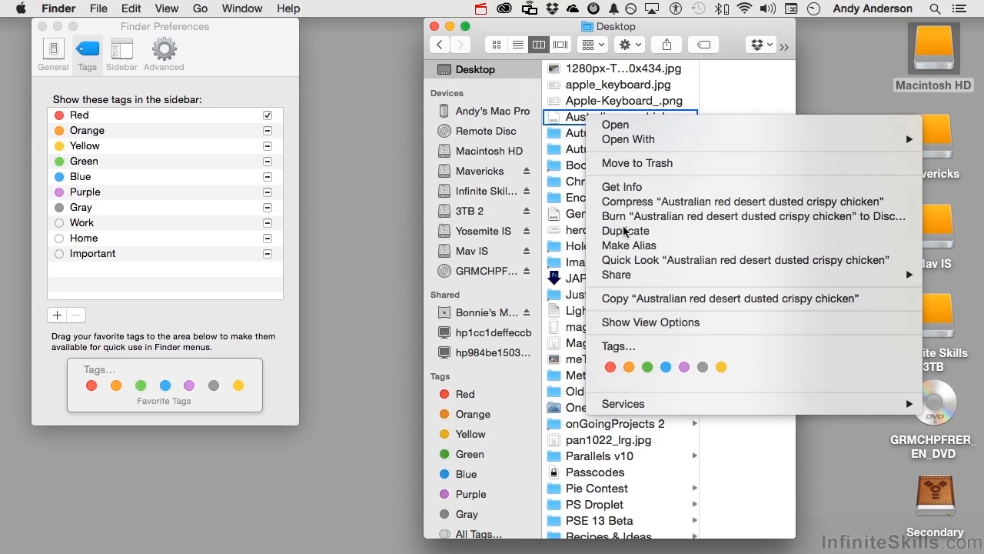
pyautogui.moveTo(798, 360)
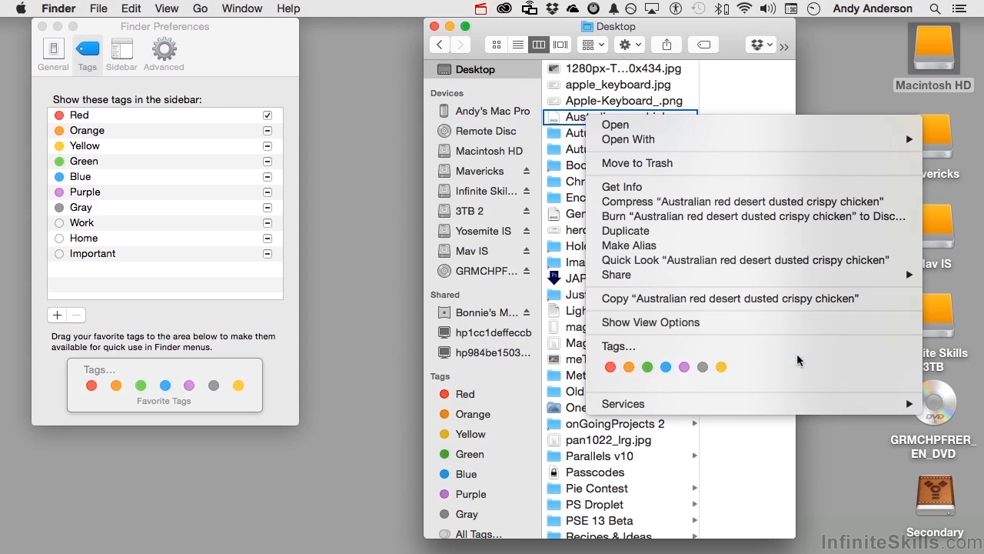
pyautogui.moveTo(427, 175)
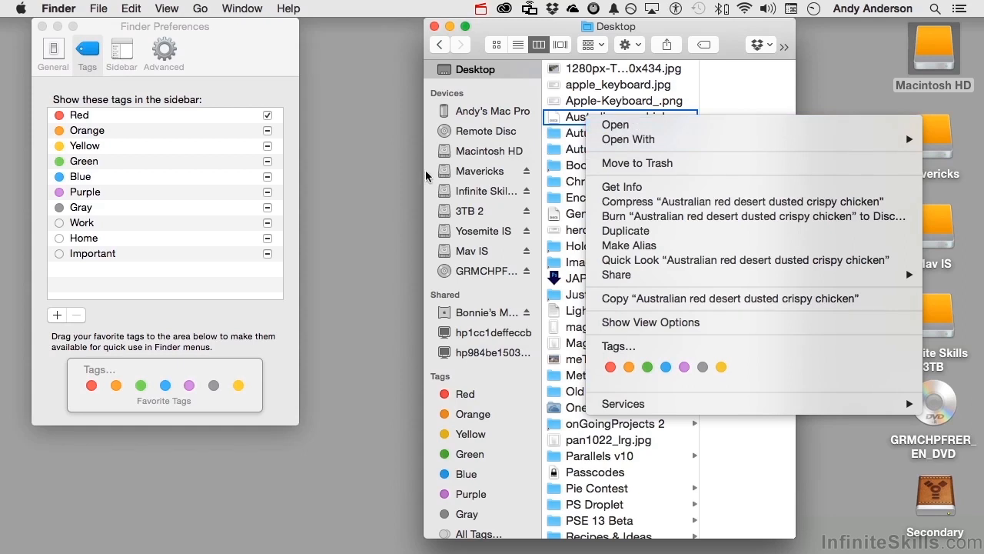
pyautogui.click(253, 286)
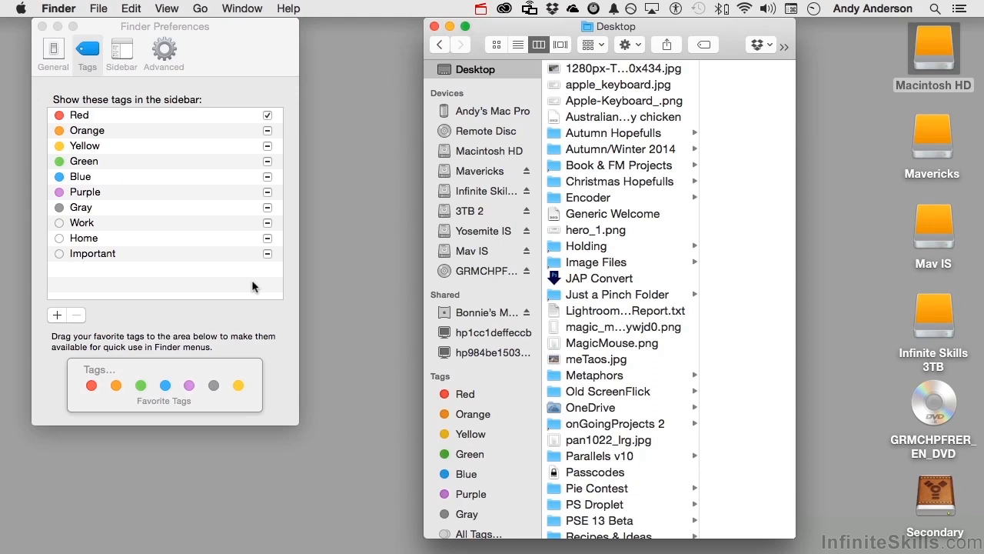
pyautogui.moveTo(92, 252); pyautogui.dragTo(160, 285)
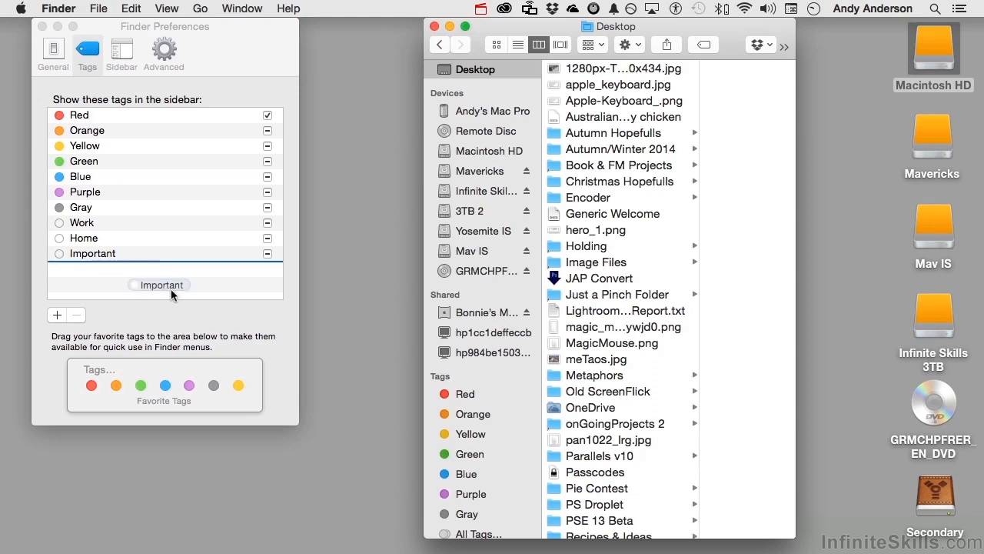
pyautogui.moveTo(160, 284); pyautogui.dragTo(234, 345)
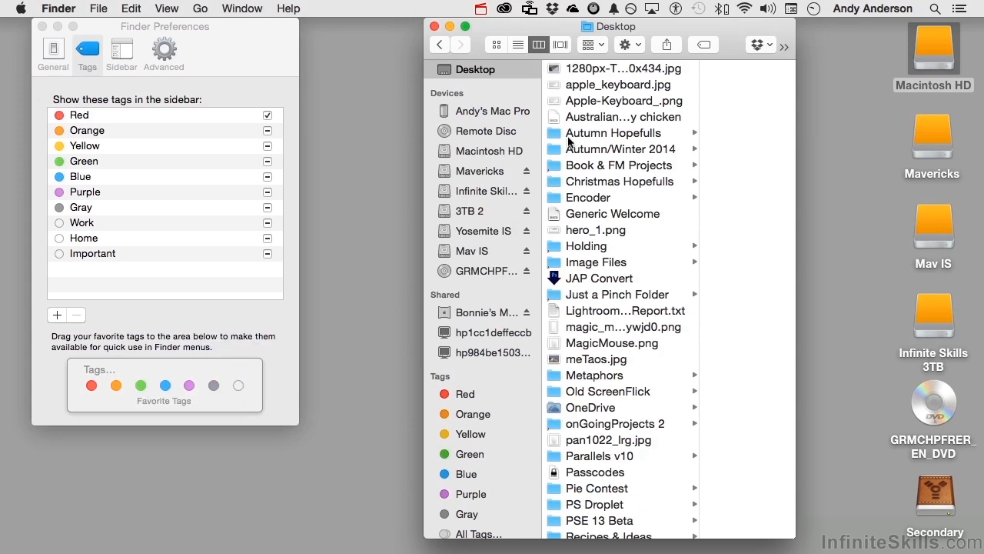
pyautogui.rightClick(623, 117)
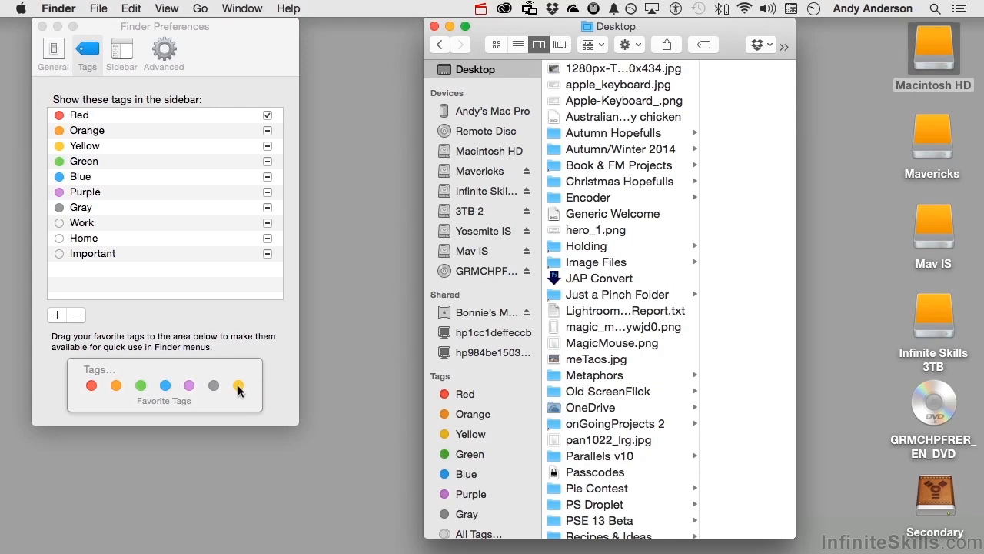
pyautogui.moveTo(120, 54)
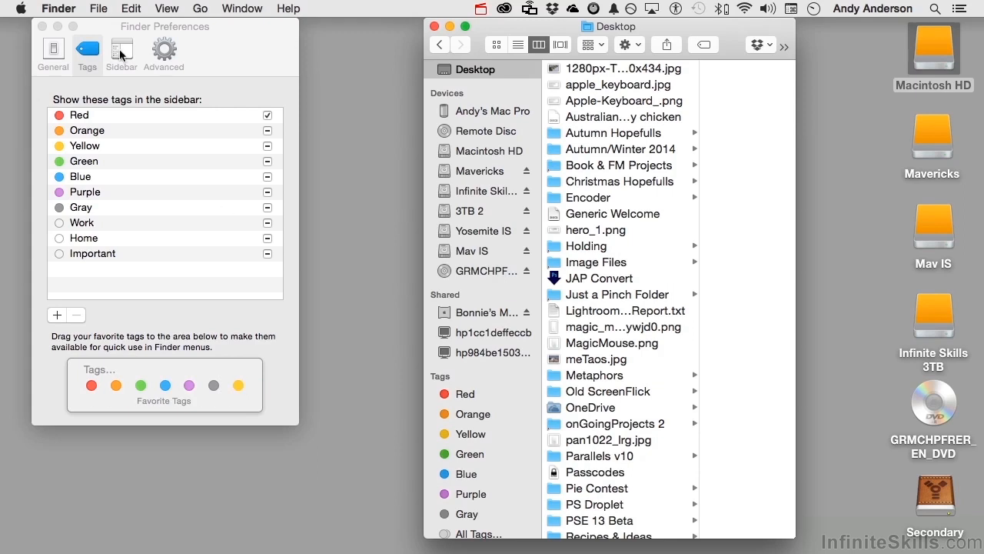
# Switch to the Sidebar pane, view Autumn/Winter 2014 as columns, and hide then show Favorites
pyautogui.click(120, 49)
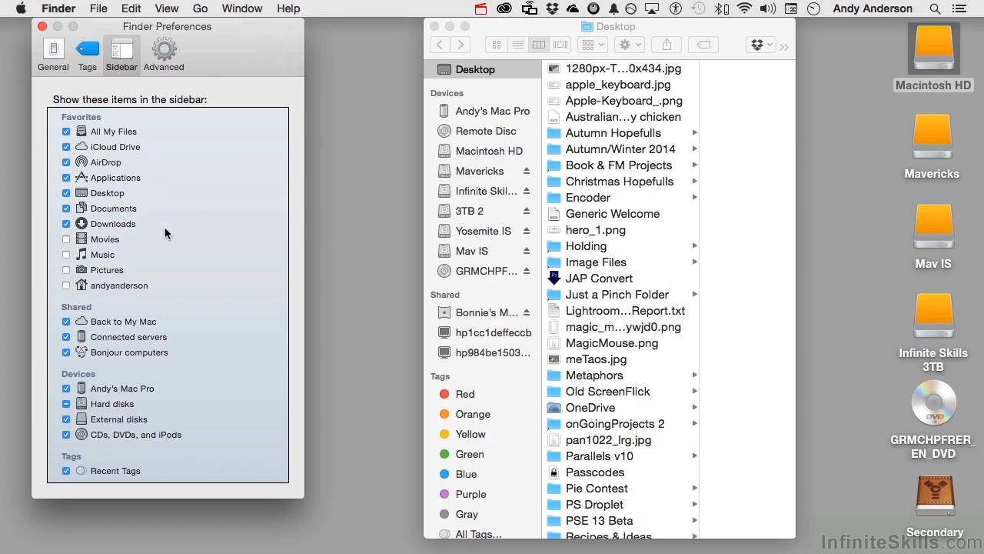
pyautogui.moveTo(190, 290)
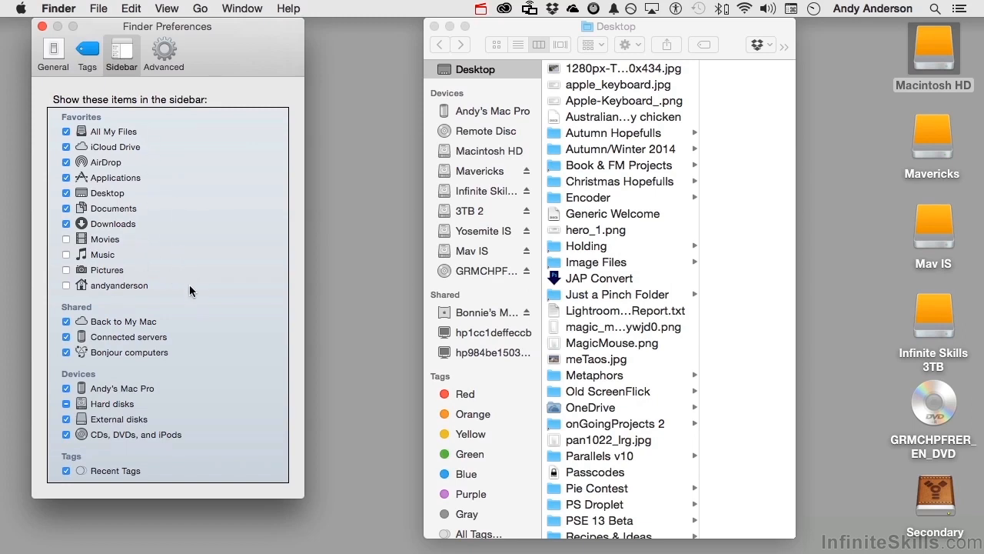
pyautogui.moveTo(200, 369)
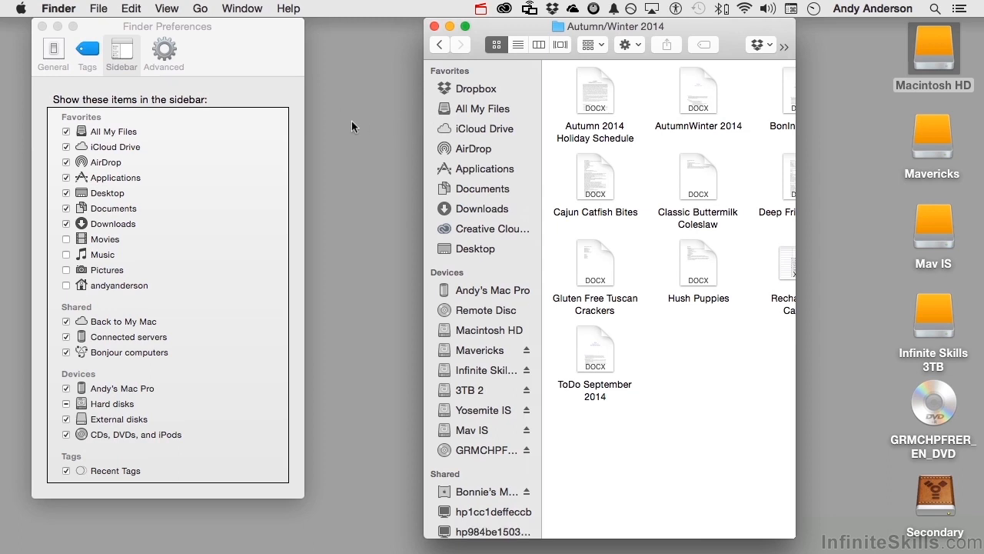
pyautogui.click(538, 43)
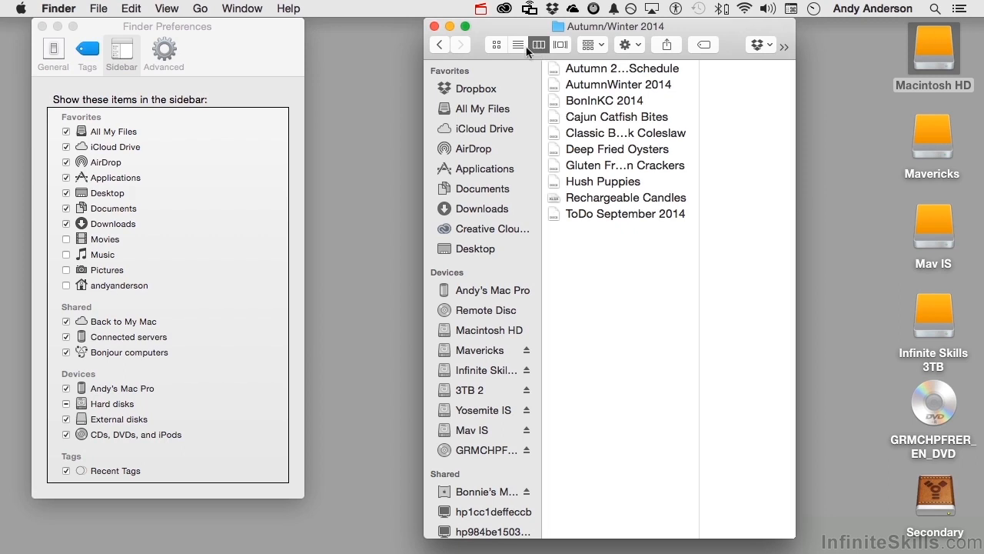
pyautogui.moveTo(461, 71)
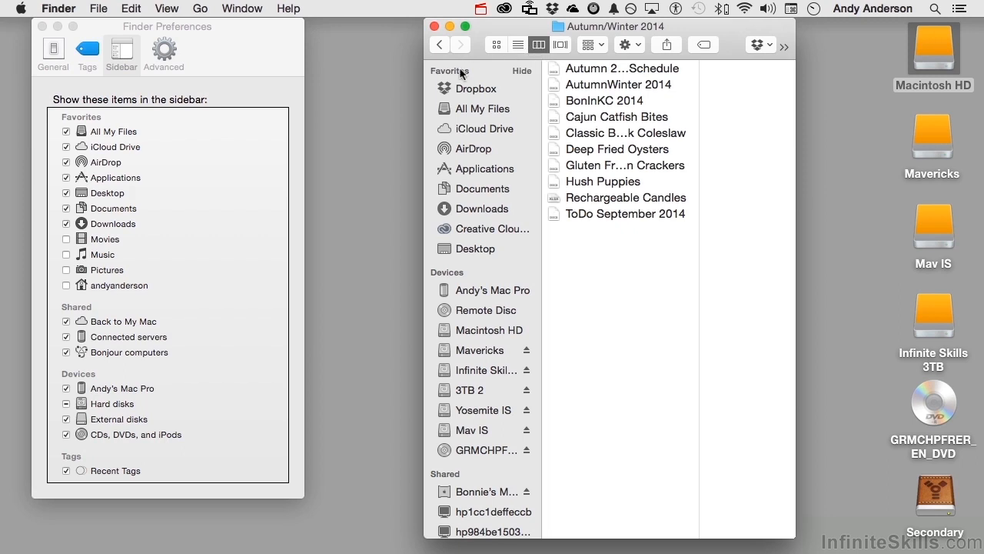
pyautogui.click(519, 71)
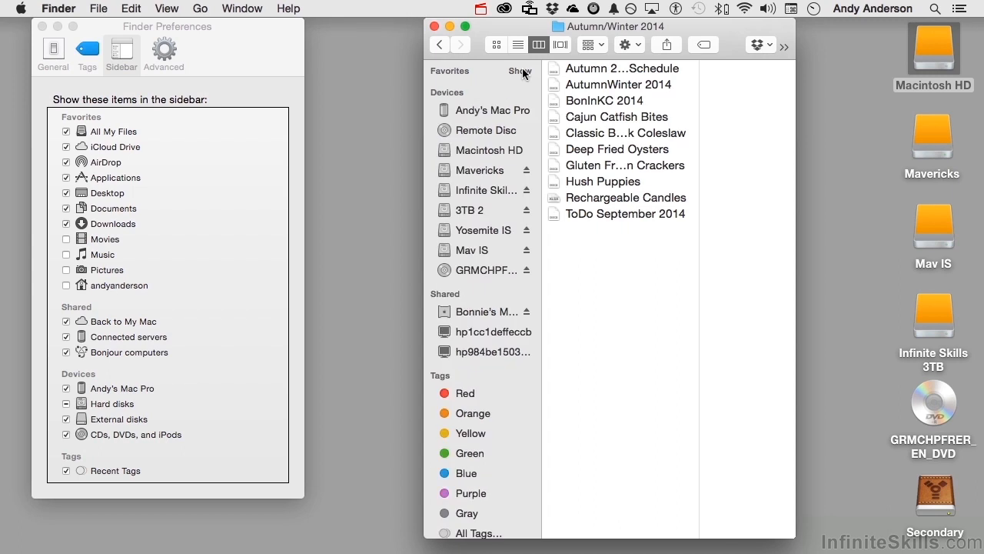
pyautogui.moveTo(453, 74)
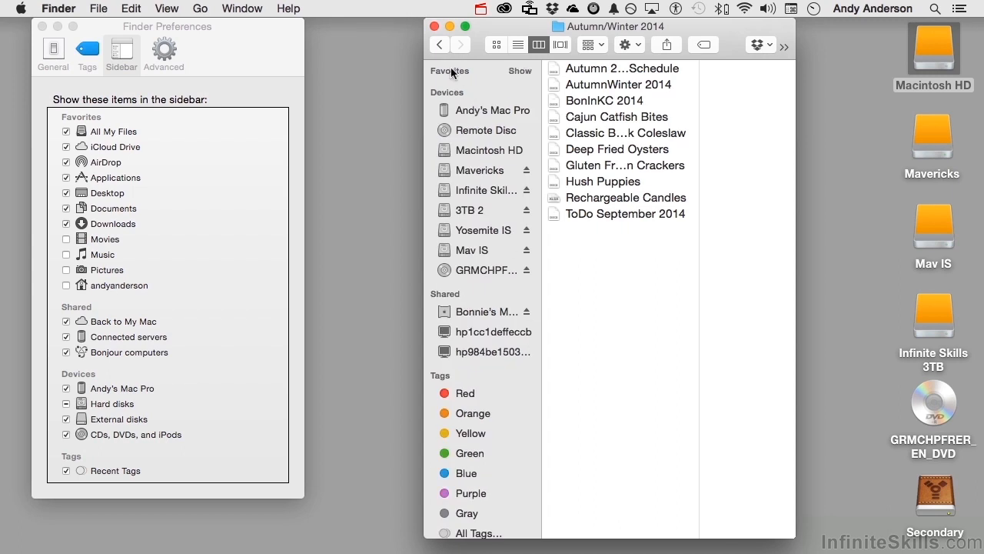
pyautogui.moveTo(523, 75)
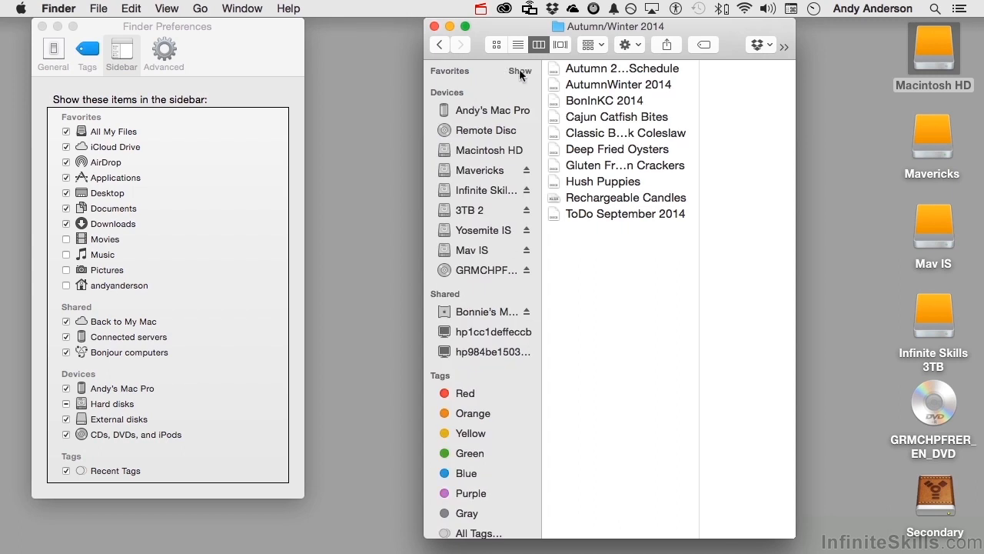
pyautogui.click(520, 71)
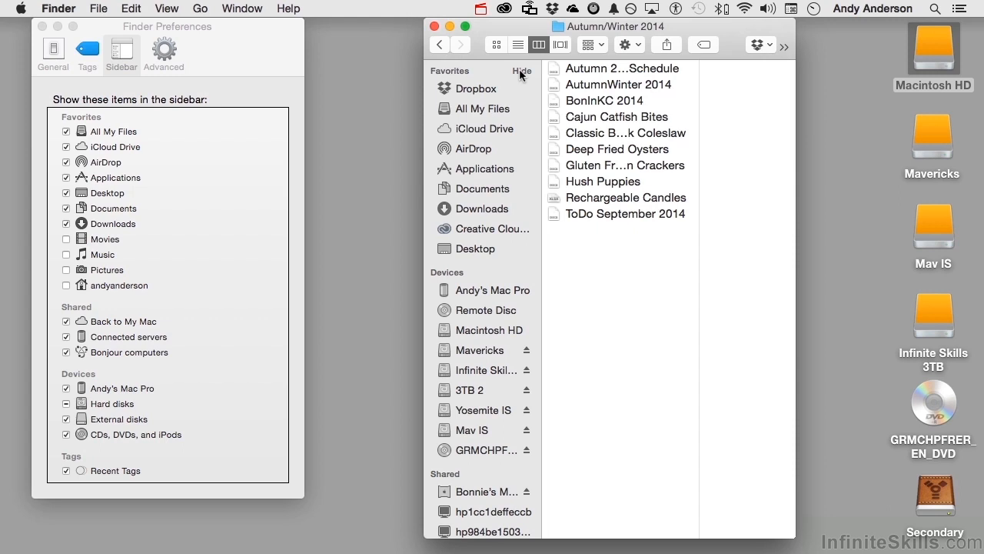
# In the Advanced pane, set the default search scope to Search This Mac
pyautogui.click(163, 50)
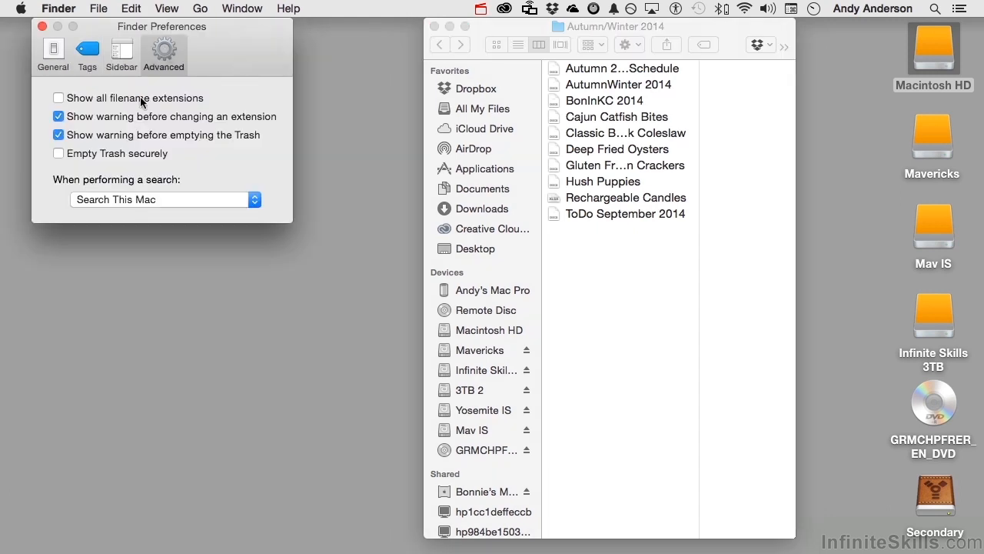
pyautogui.moveTo(229, 102)
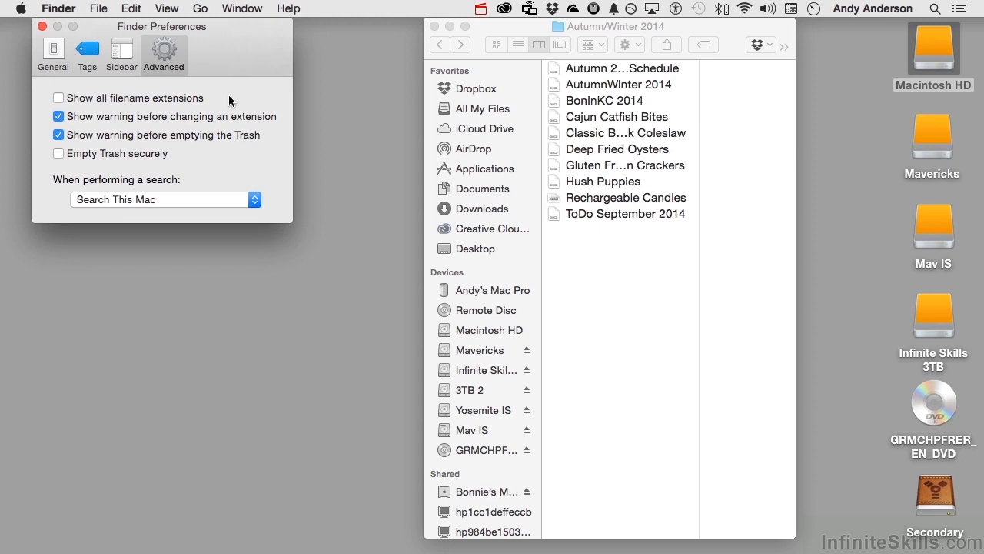
pyautogui.moveTo(191, 178)
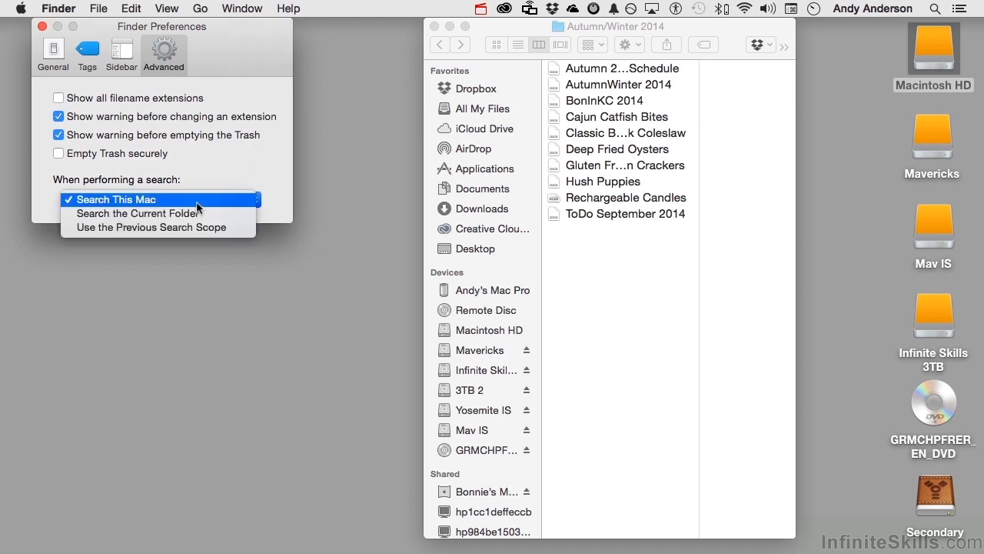
pyautogui.click(119, 200)
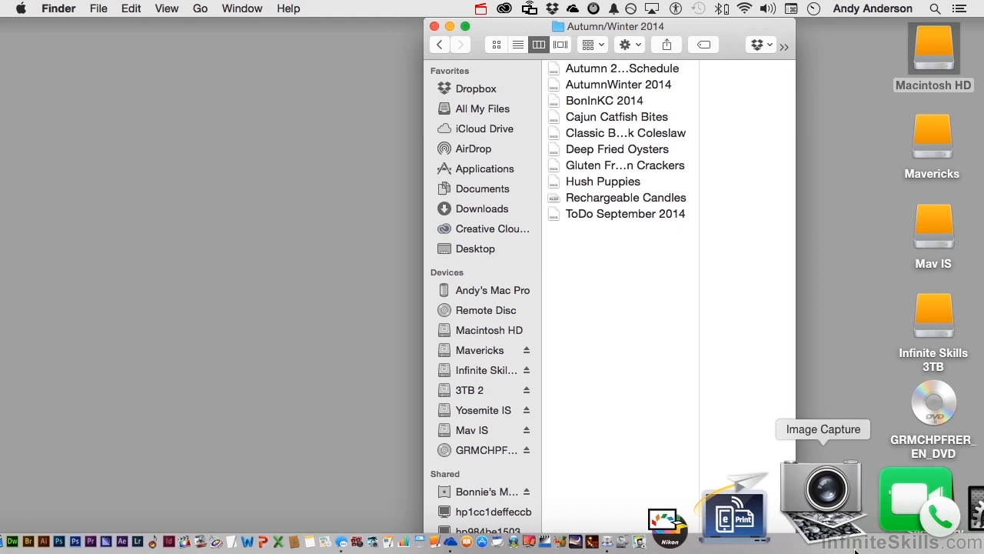
pyautogui.moveTo(966, 531)
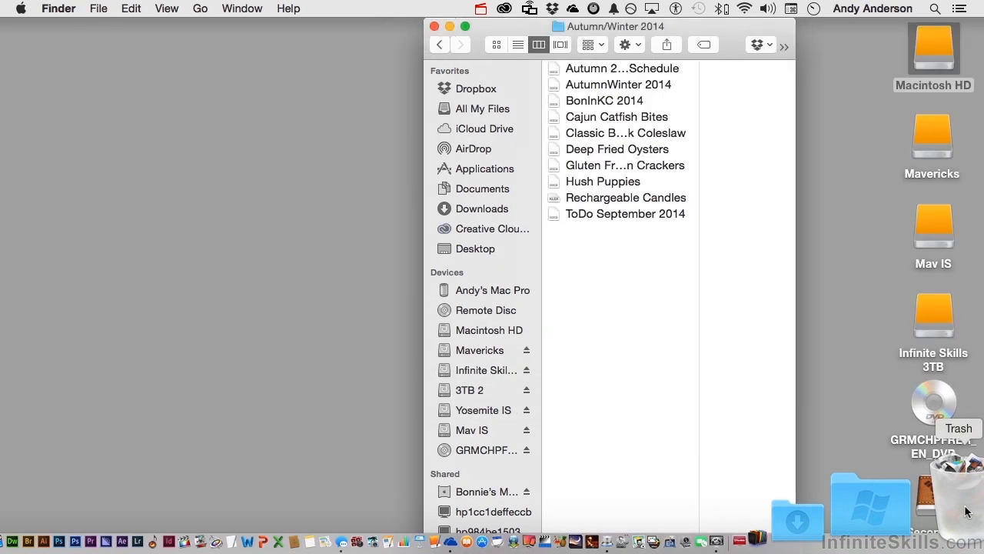
# Compare the Dock Trash and Finder menu options, then choose Empty Trash from the Dock
pyautogui.rightClick(953, 500)
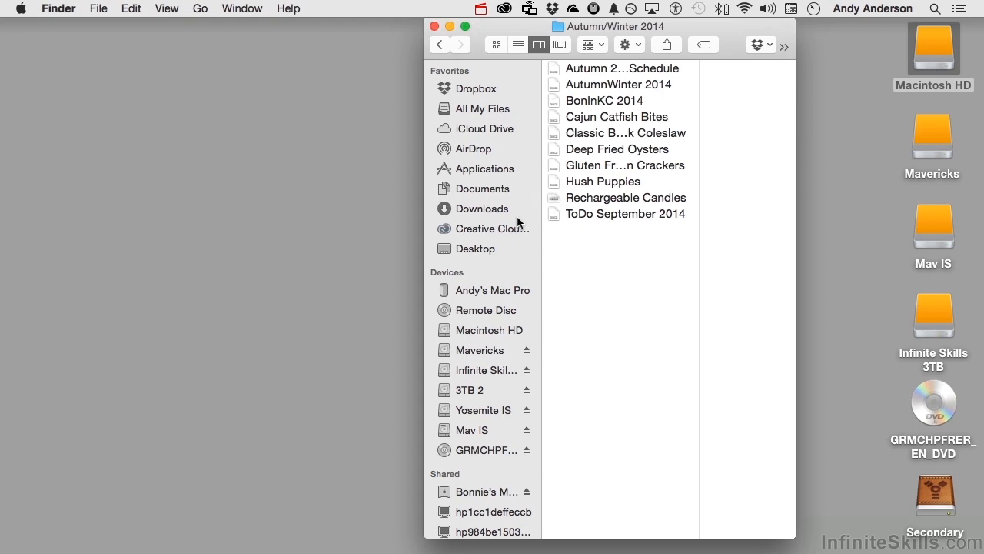
pyautogui.click(58, 9)
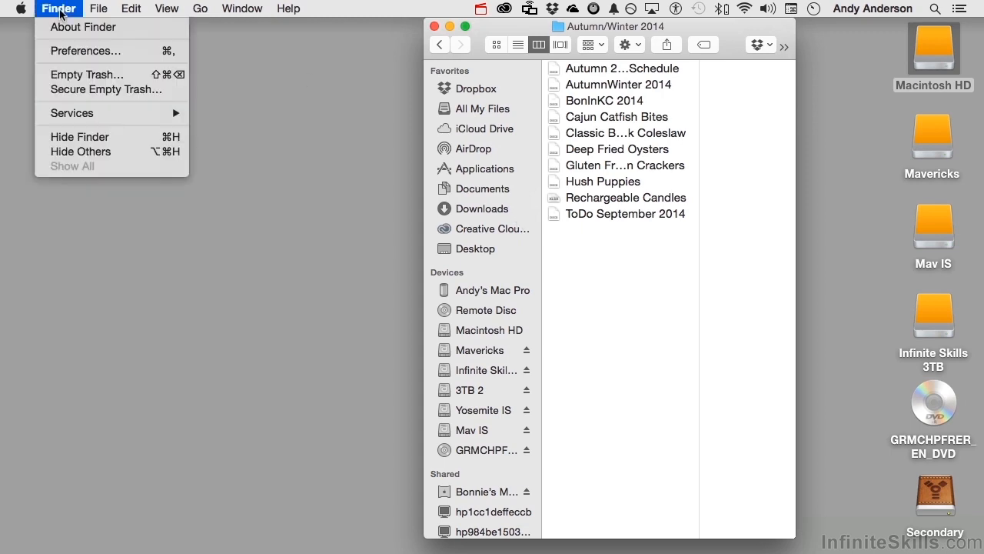
pyautogui.moveTo(105, 89)
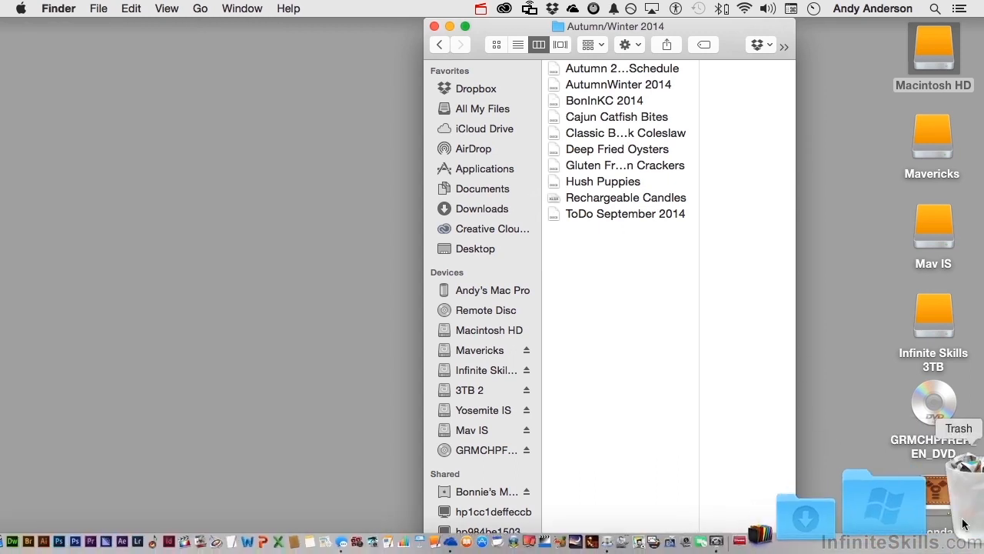
pyautogui.rightClick(956, 500)
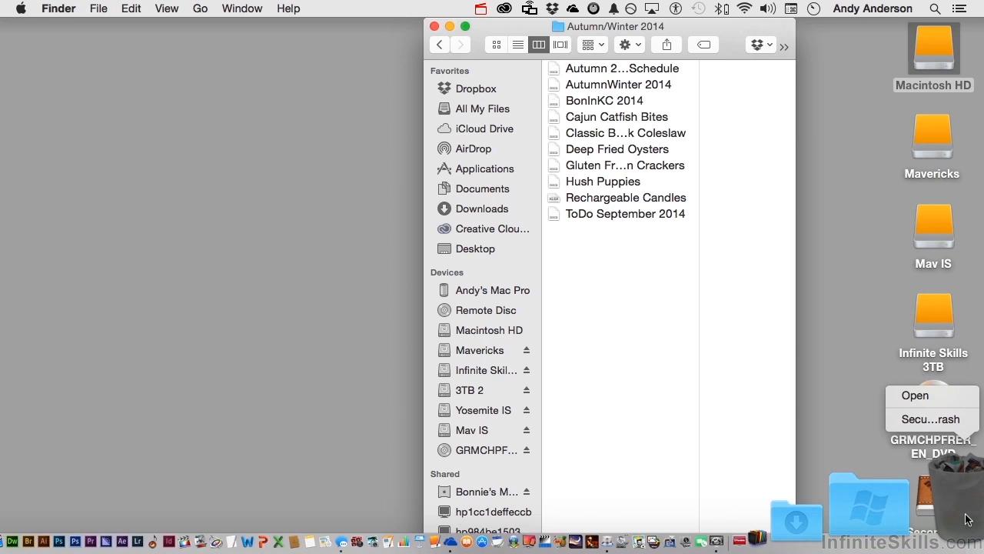
pyautogui.moveTo(932, 418)
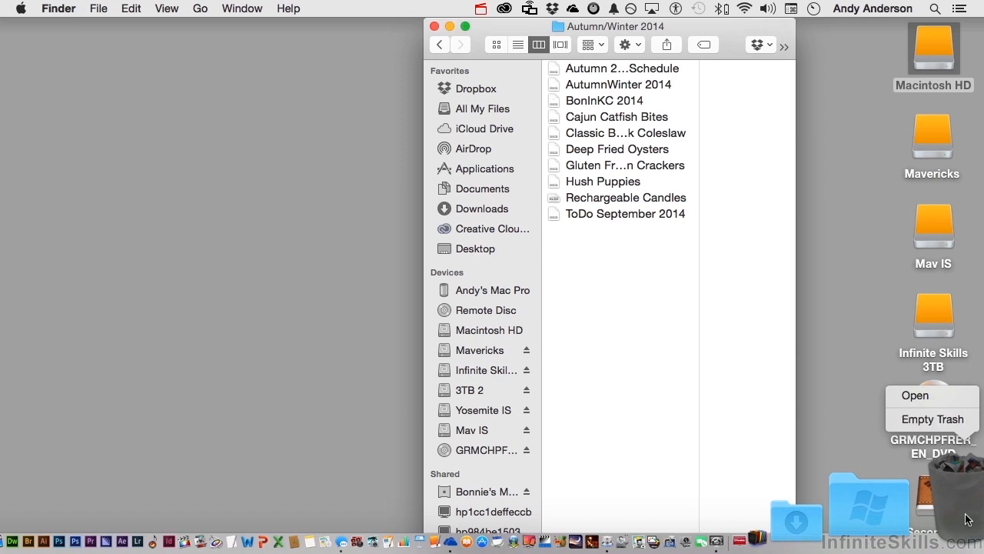
pyautogui.moveTo(932, 418)
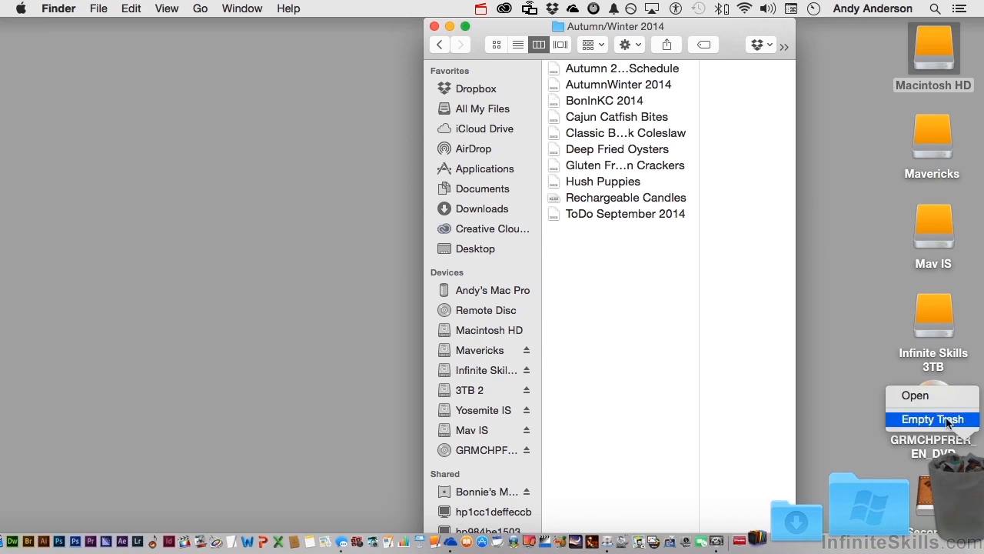
pyautogui.click(932, 419)
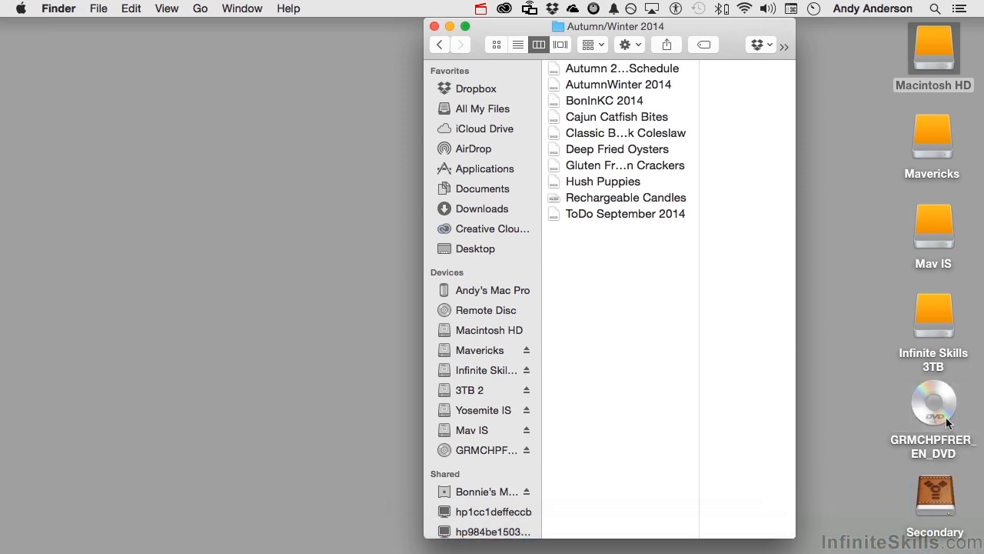